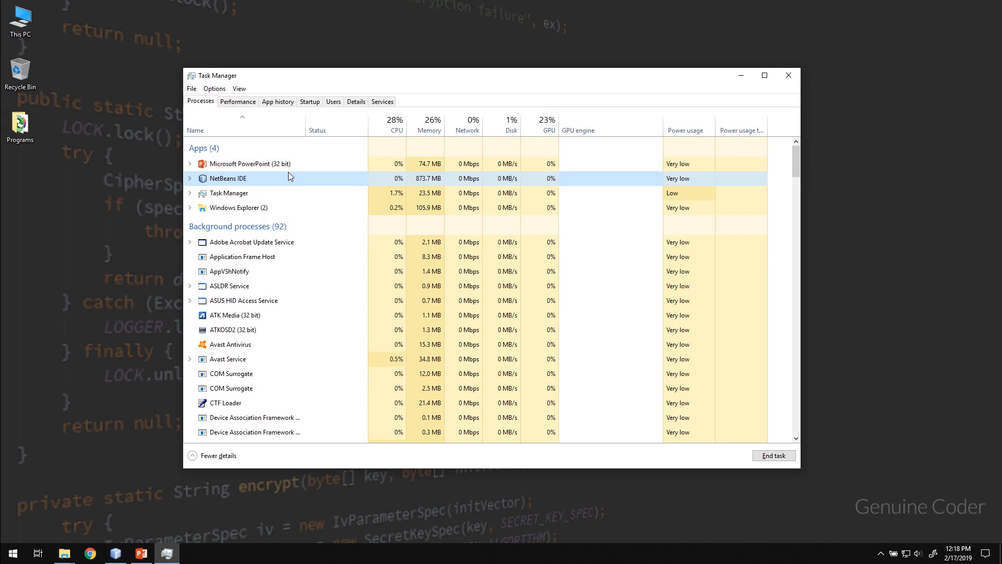
mouse_move(291, 182)
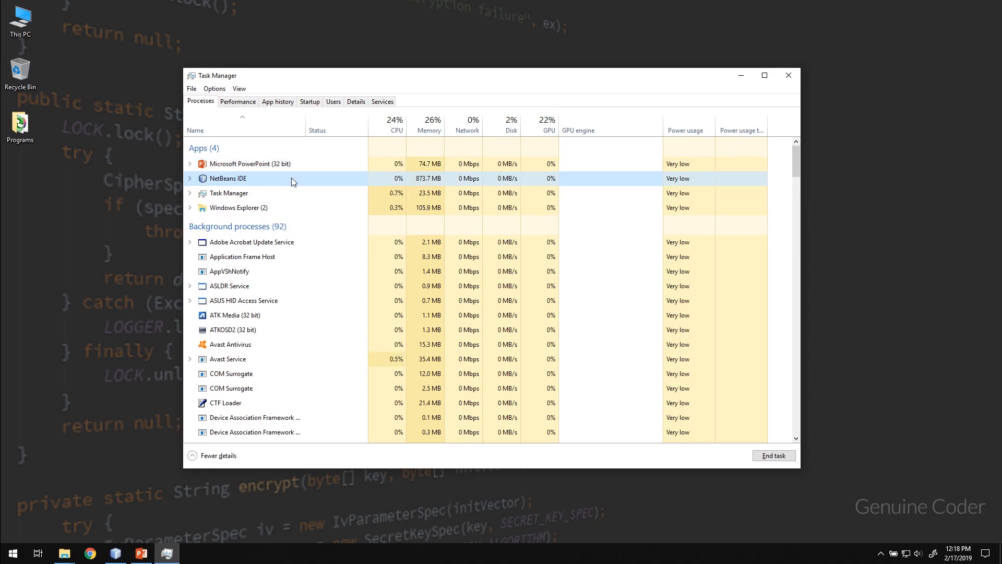
Expand and collapse the PowerPoint and NetBeans IDE entries in Task Manager's app list.
left_click(189, 163)
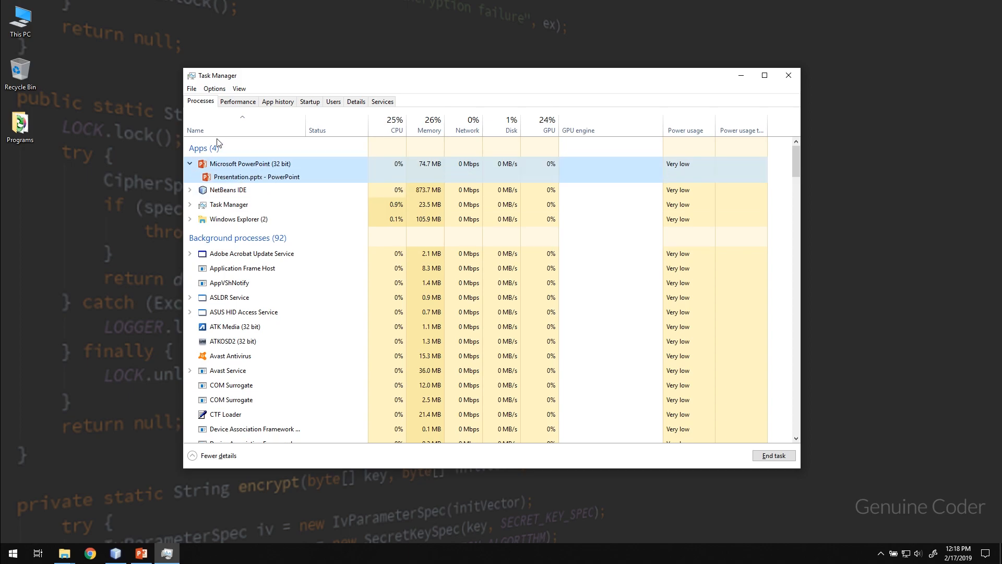
left_click(188, 163)
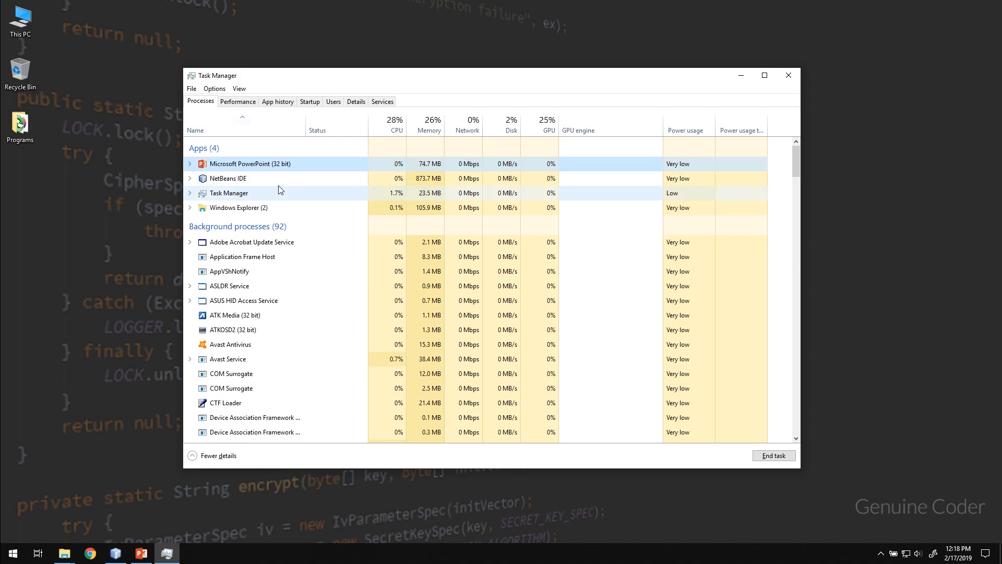
left_click(227, 179)
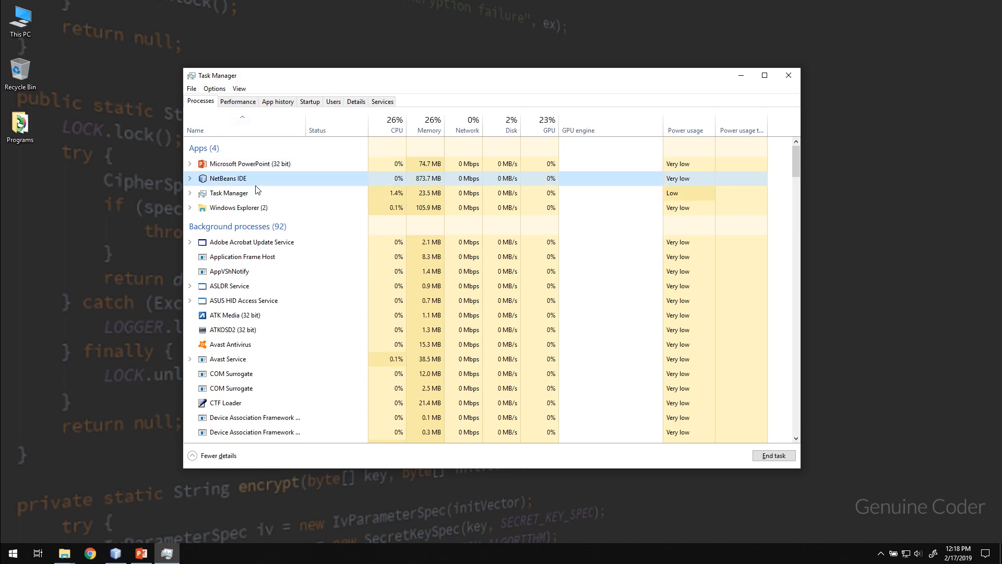
left_click(189, 178)
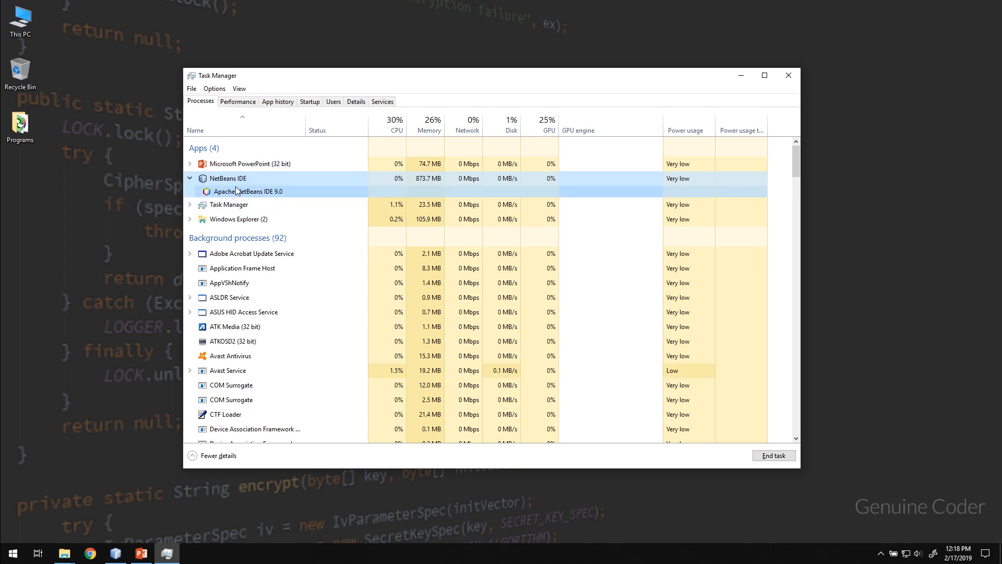
left_click(190, 179)
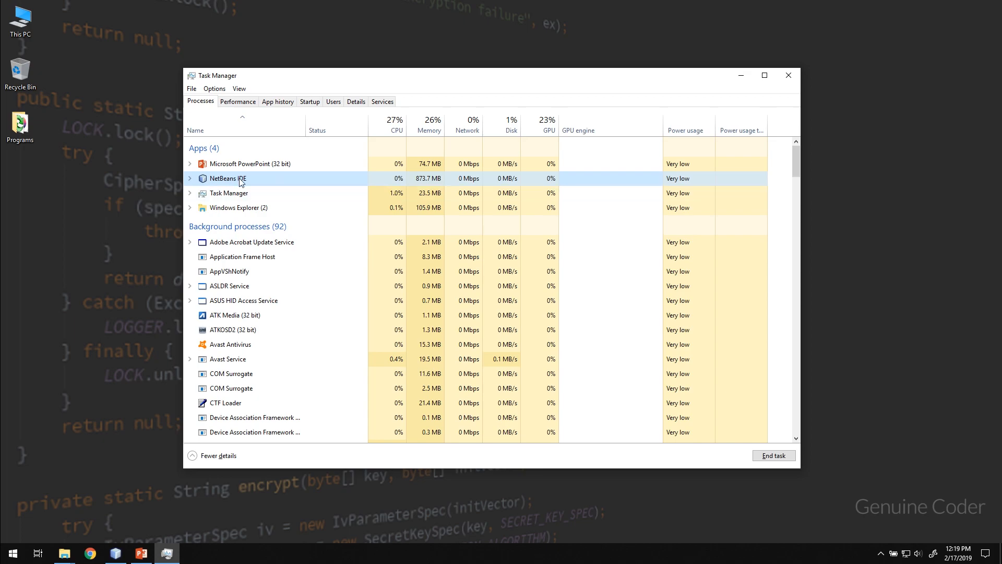
left_click(189, 178)
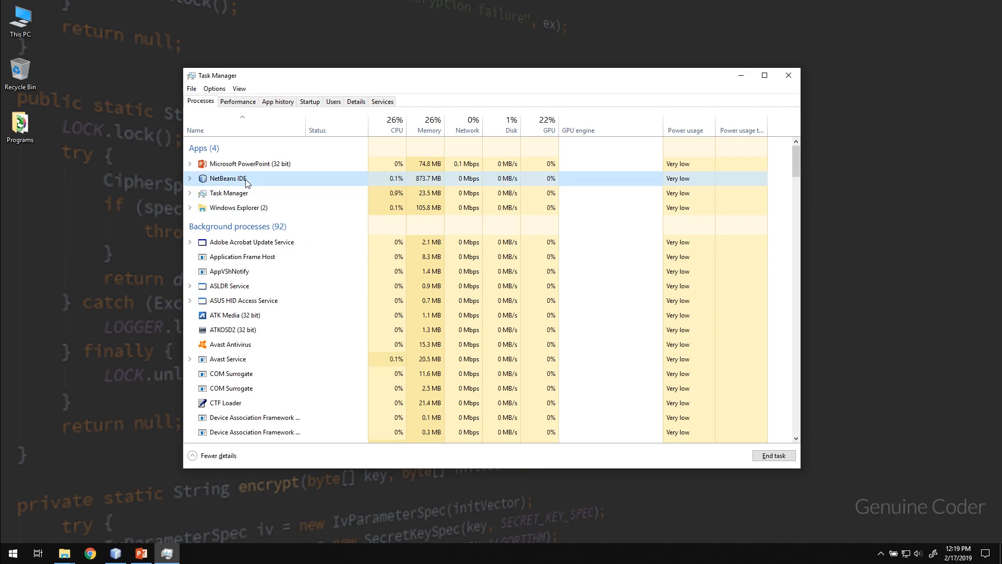
Launch Calculator via Start search 'calc', inspect its two processes in Task Manager, then close it.
type("calc")
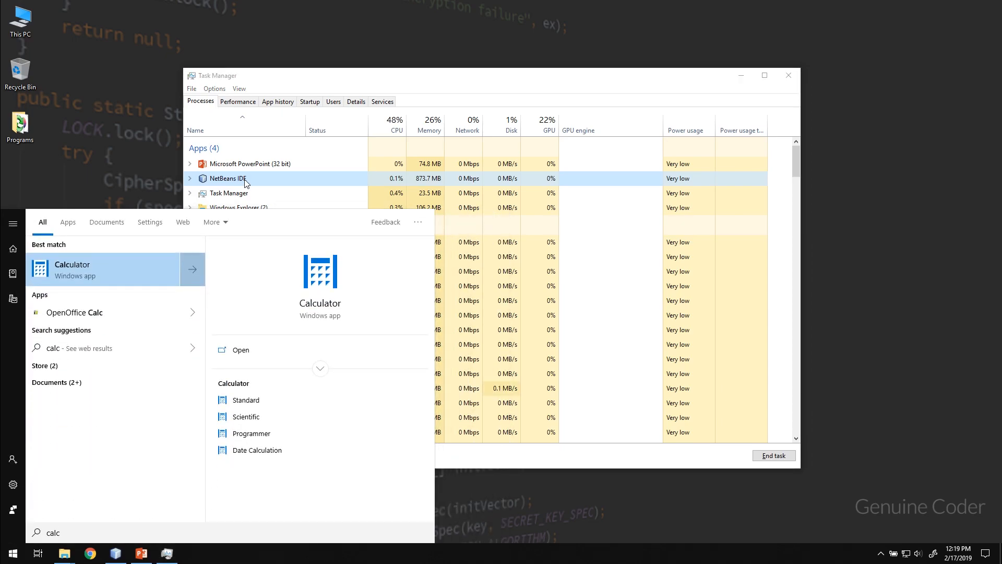
left_click(72, 268)
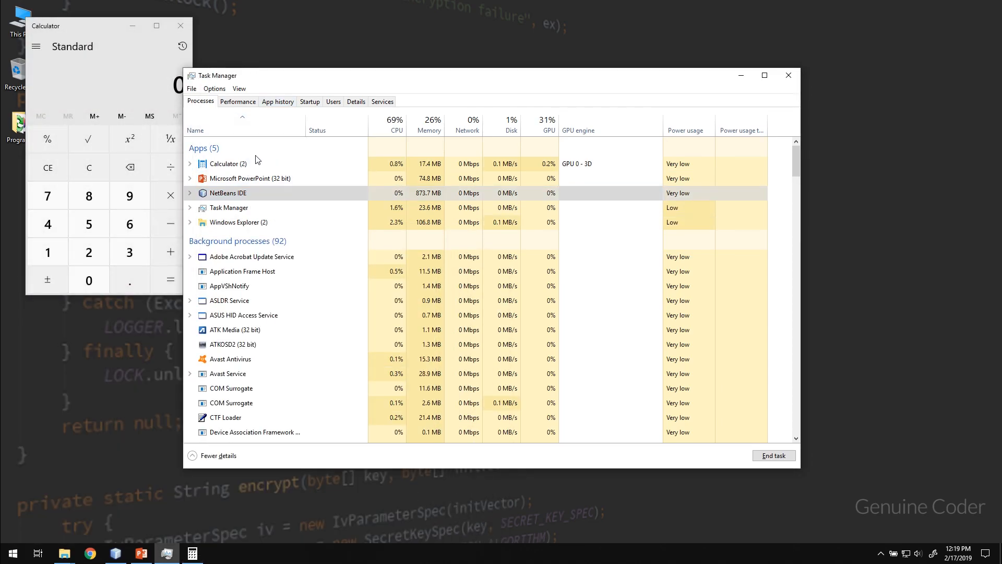
left_click(227, 163)
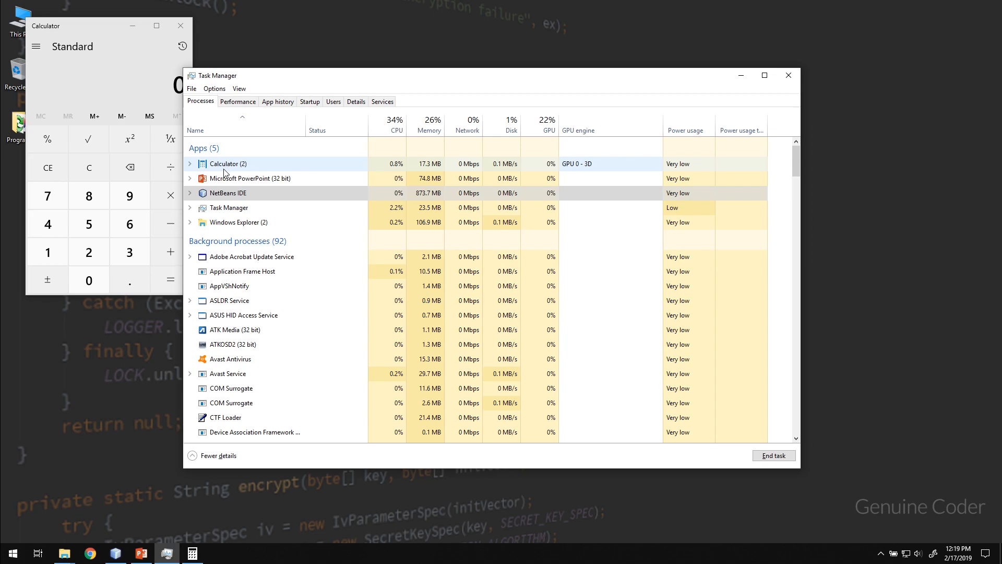
left_click(189, 163)
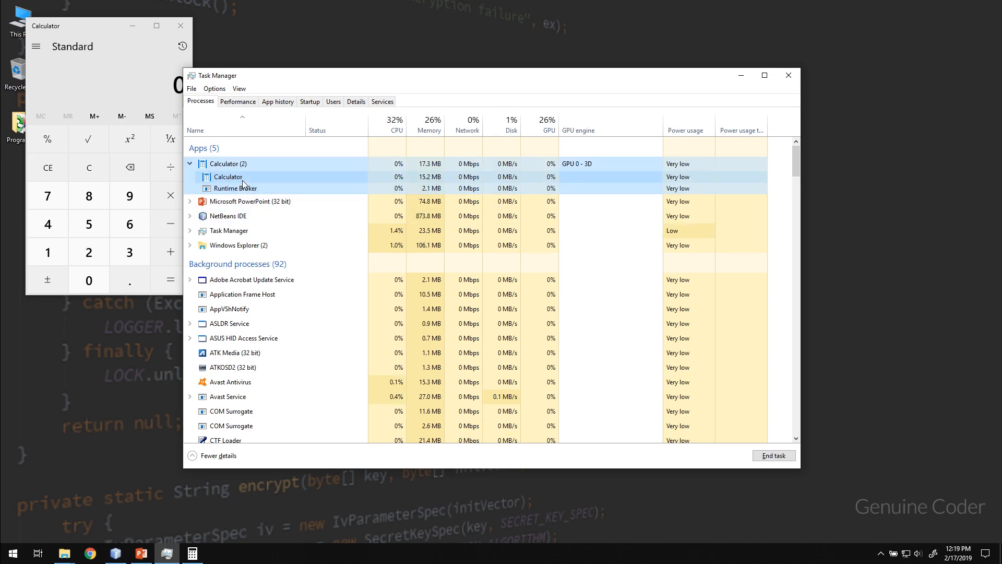
left_click(236, 187)
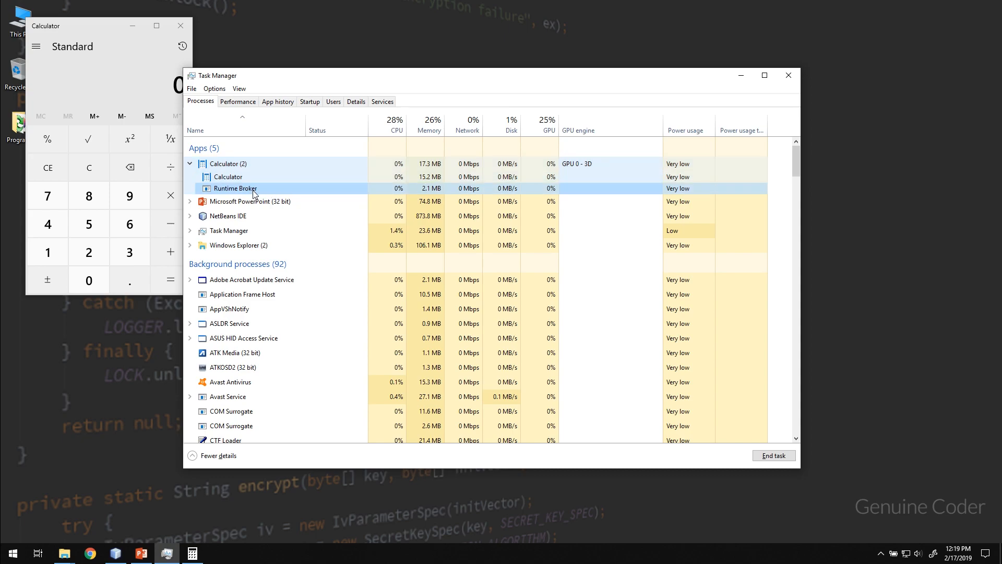
left_click(227, 177)
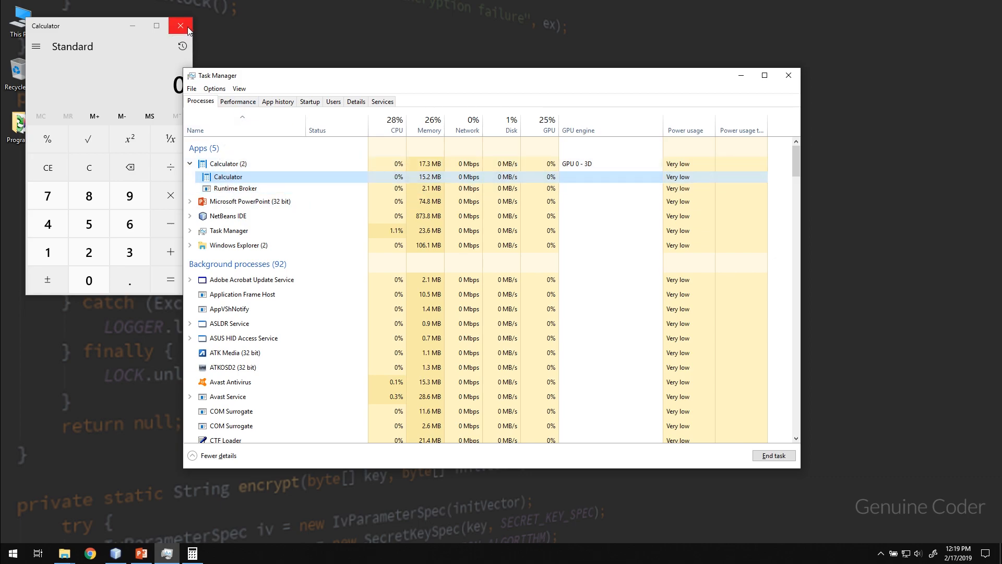
left_click(180, 25)
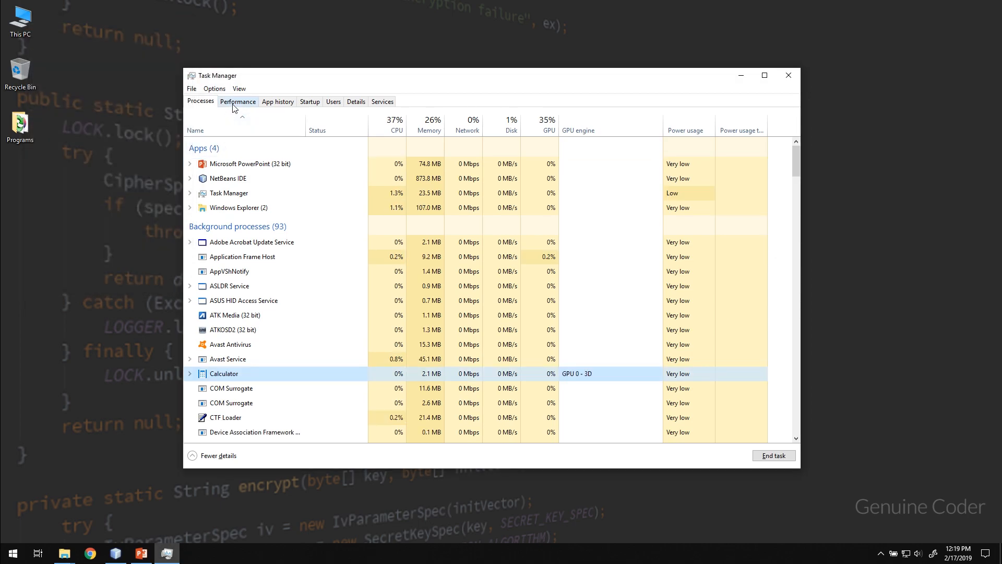
Show the Performance CPU graph as one graph per logical processor.
left_click(237, 100)
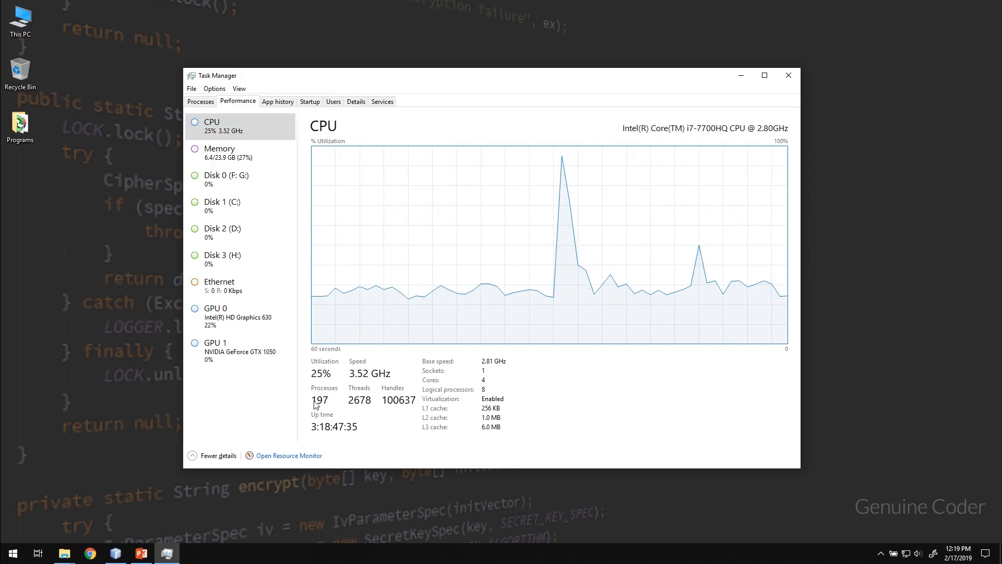
mouse_move(350, 407)
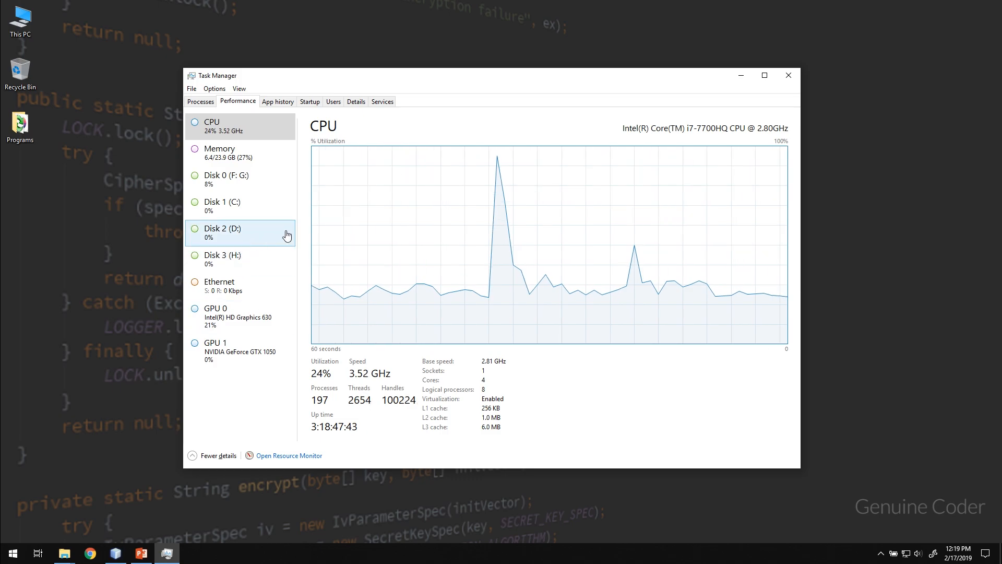
right_click(549, 243)
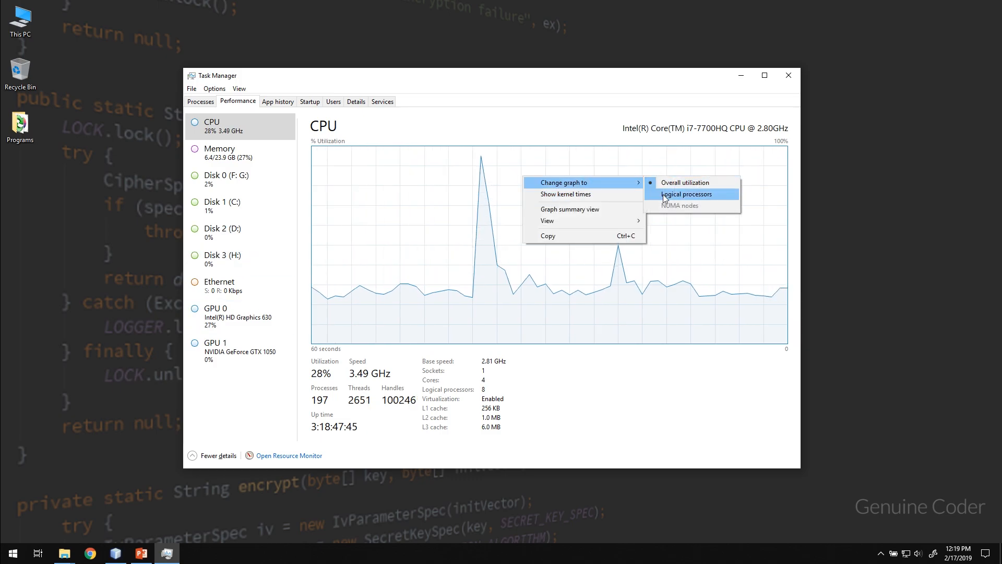
left_click(685, 194)
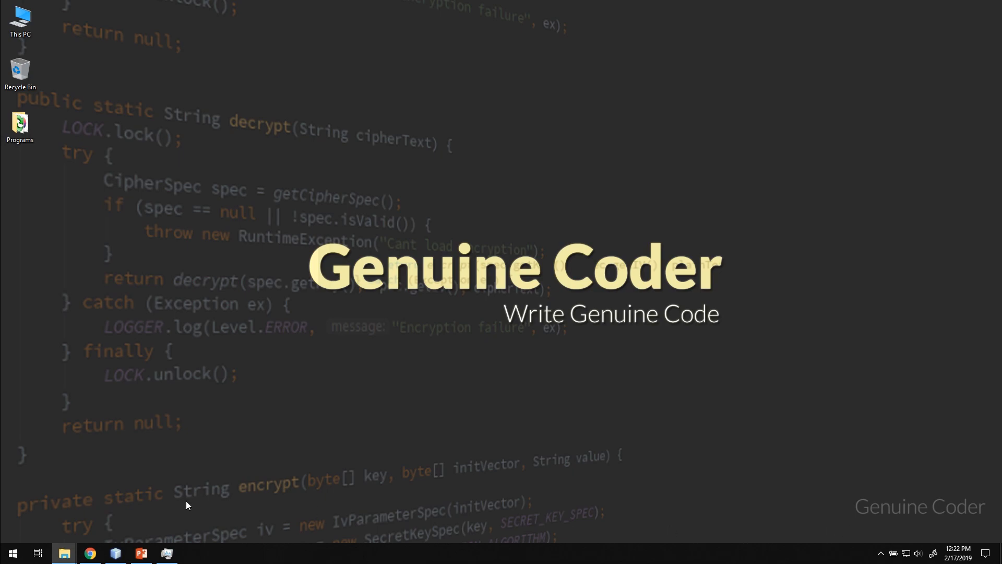
mouse_move(189, 538)
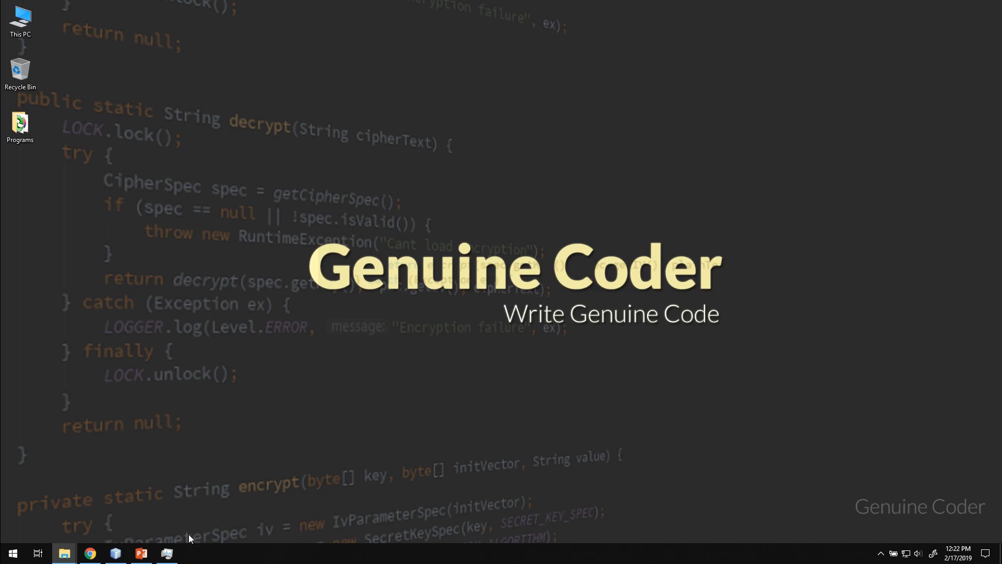
Launch Google Chrome from the taskbar.
left_click(90, 553)
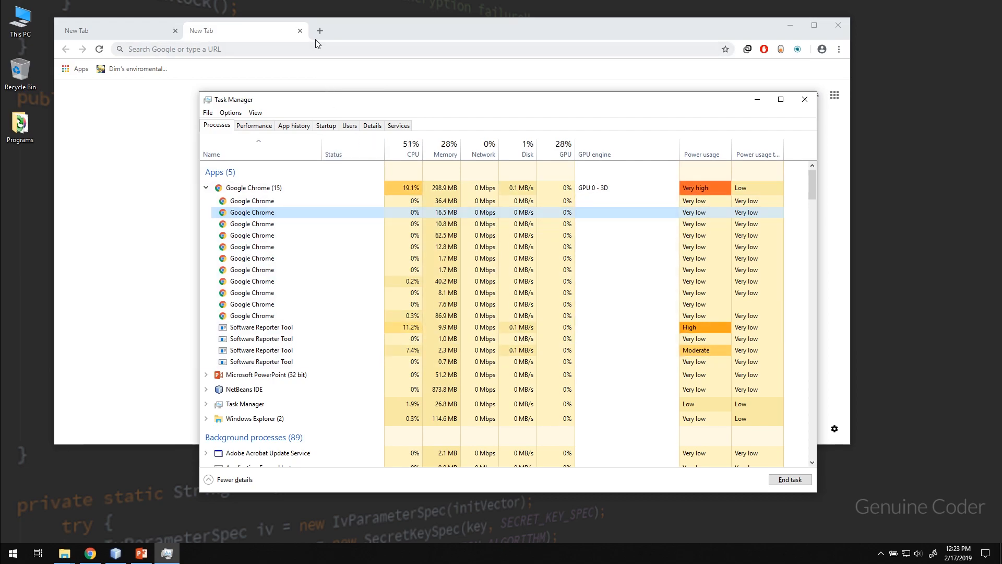
Bring Chrome in front of Task Manager, then switch to NetBeans IDE from the taskbar.
left_click(242, 30)
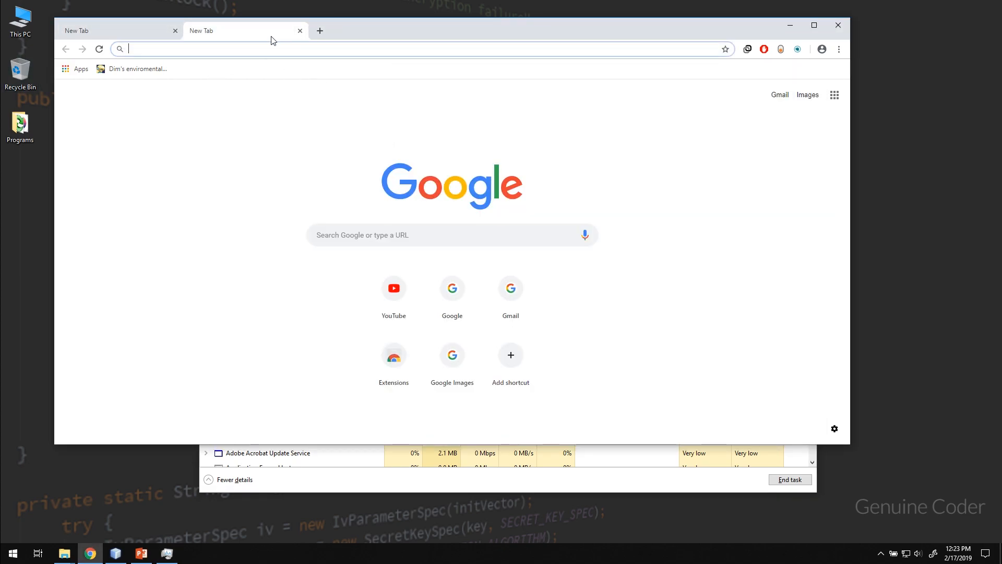
left_click(166, 552)
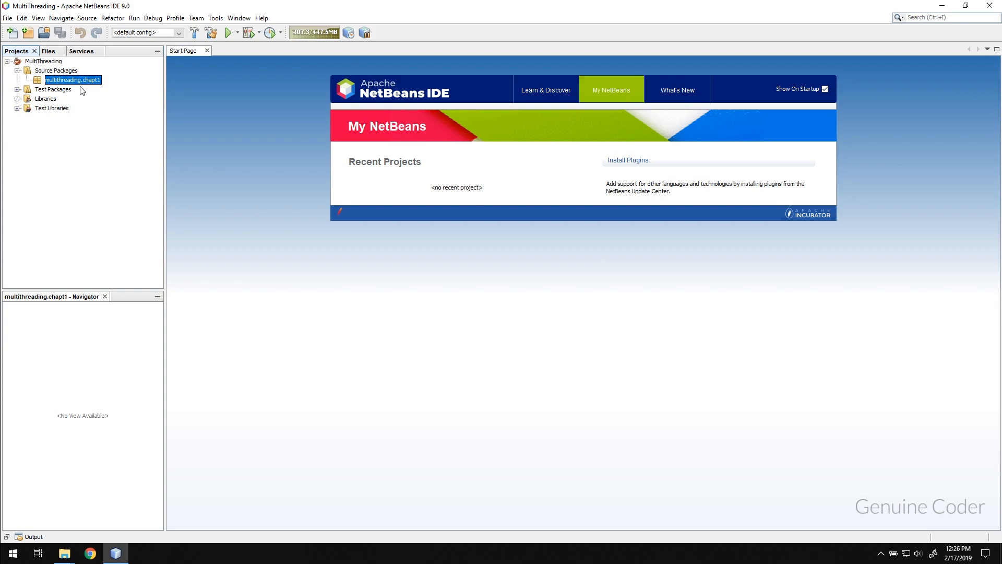
mouse_move(72, 80)
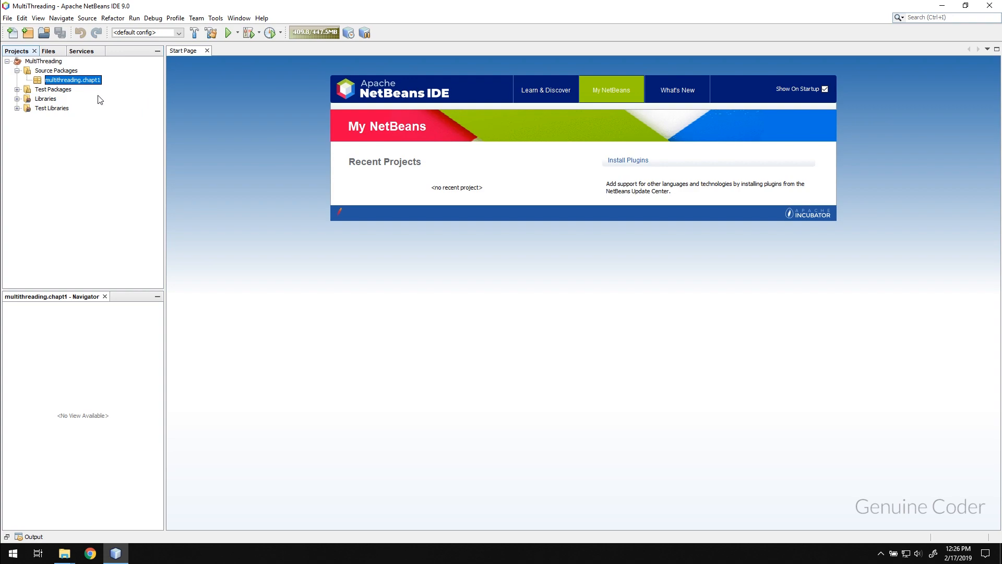
mouse_move(91, 87)
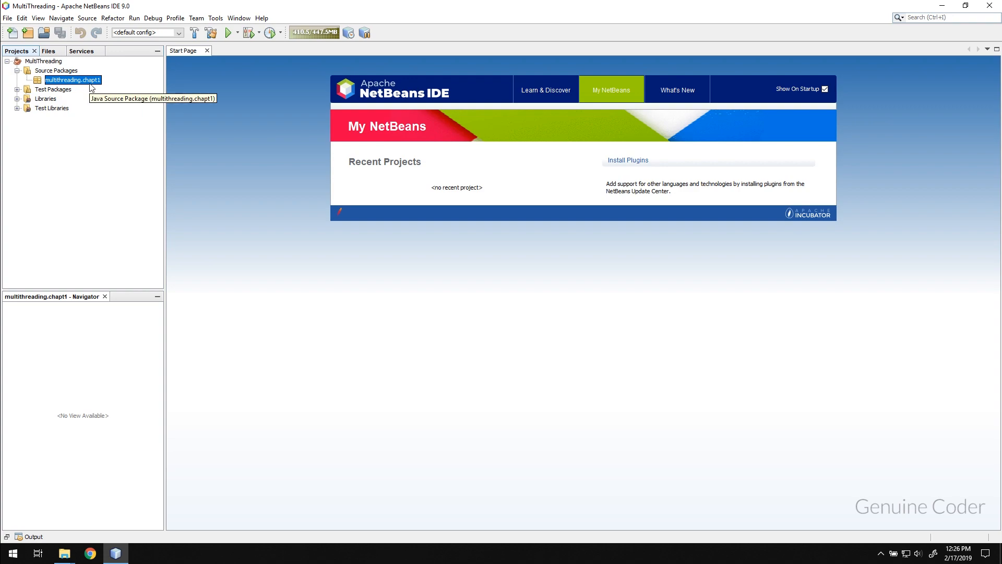
Create a new Java class Chapter1 in the multithreading.chapt1 package.
right_click(72, 79)
type("Cha")
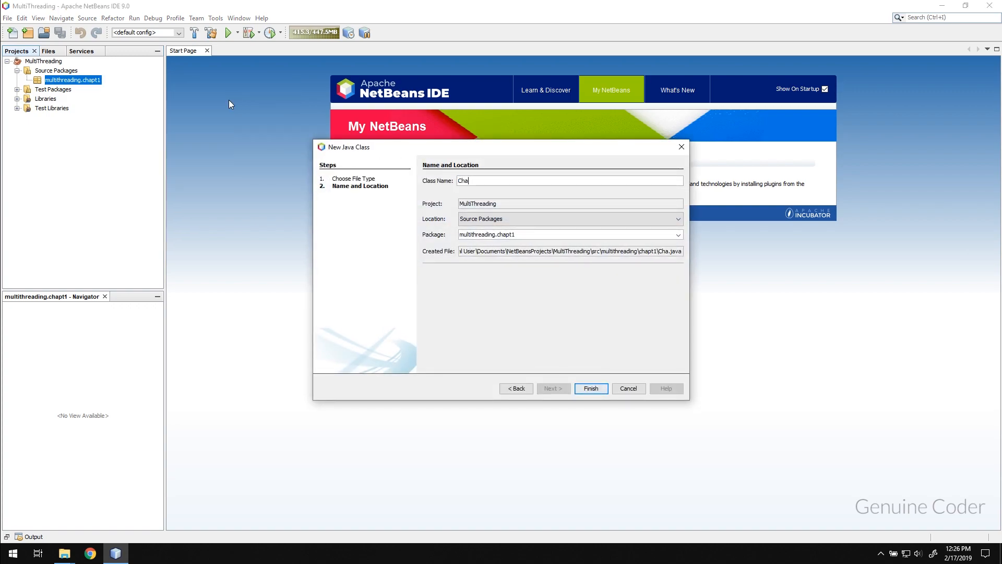
left_click(589, 388)
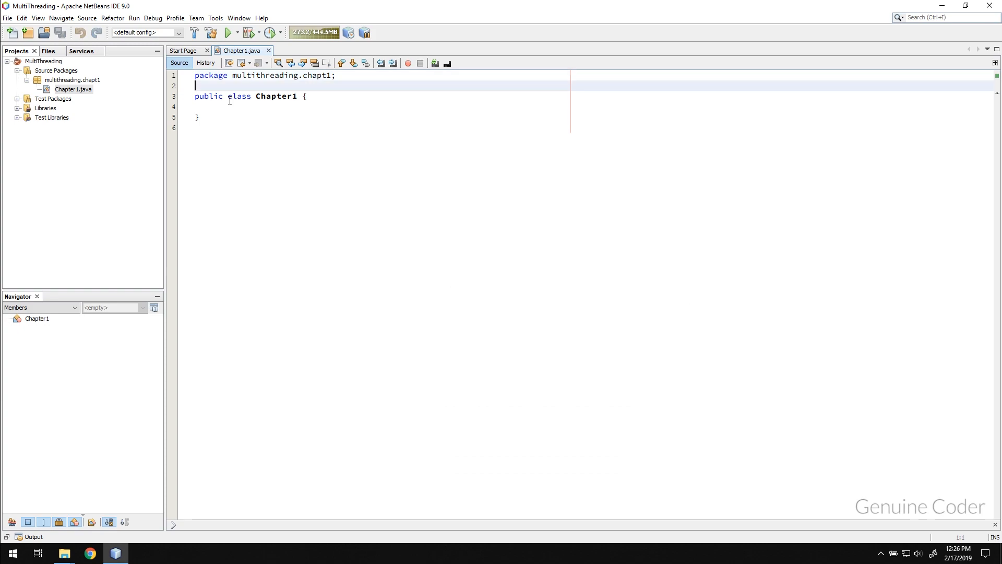
Add a main method that gets Thread.currentThread() into th and prints th.getName().
type("p")
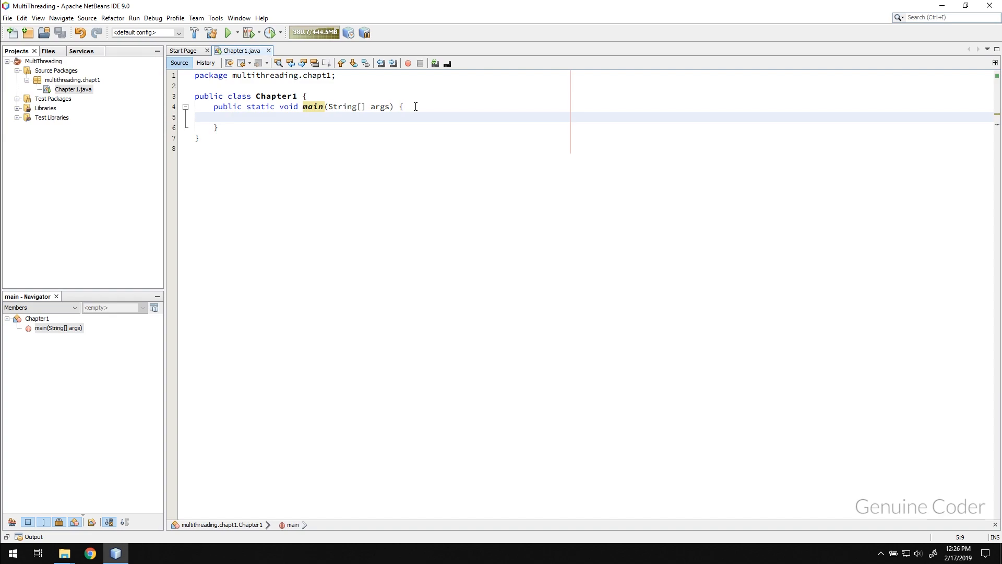
left_click(232, 117)
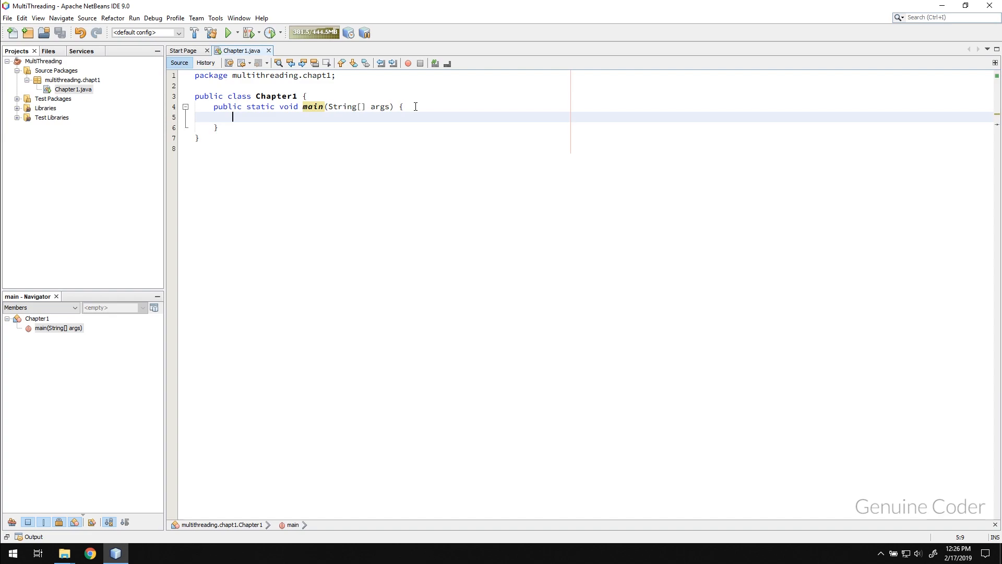
type("Thread.currentThread();")
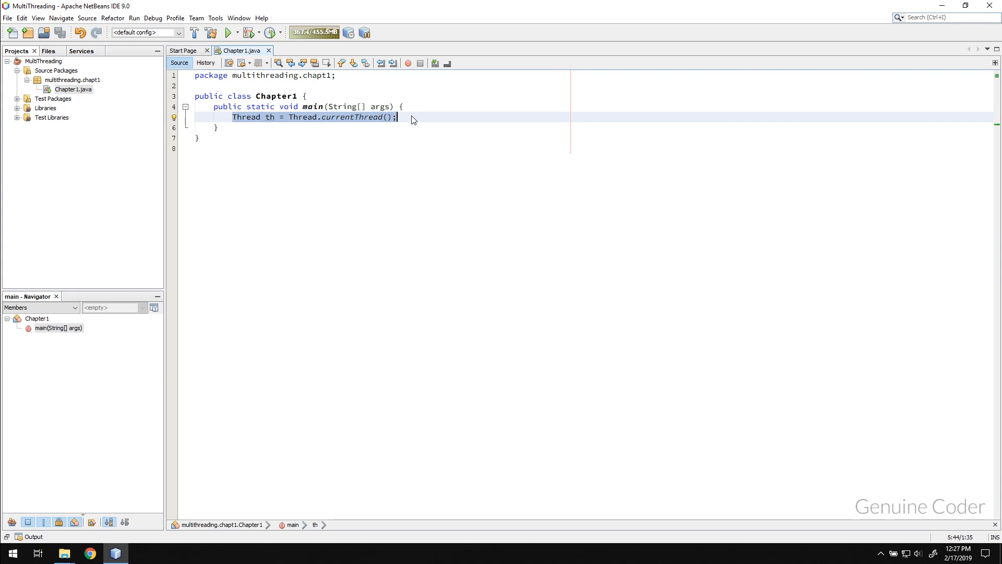
type("sout")
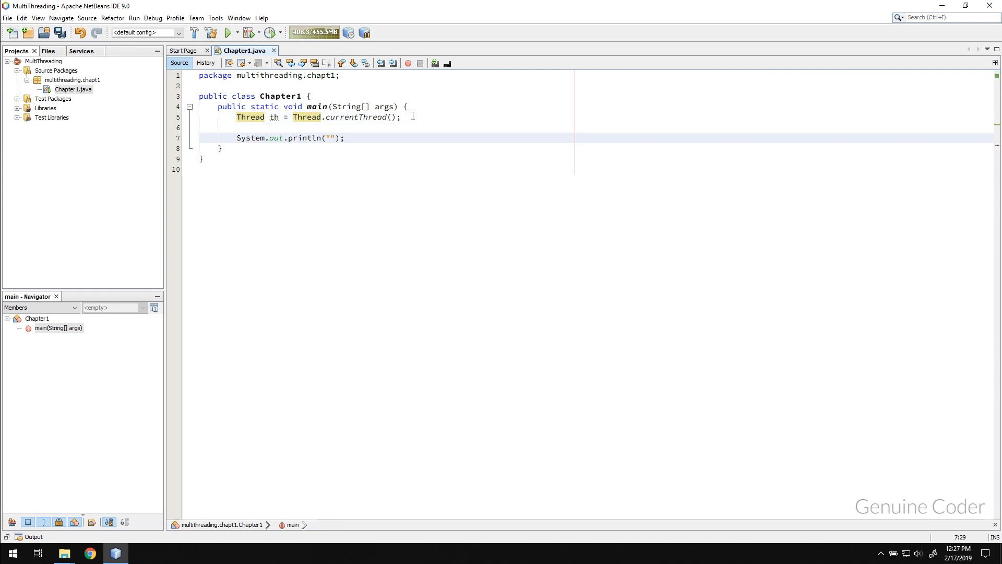
type("th.getName(")
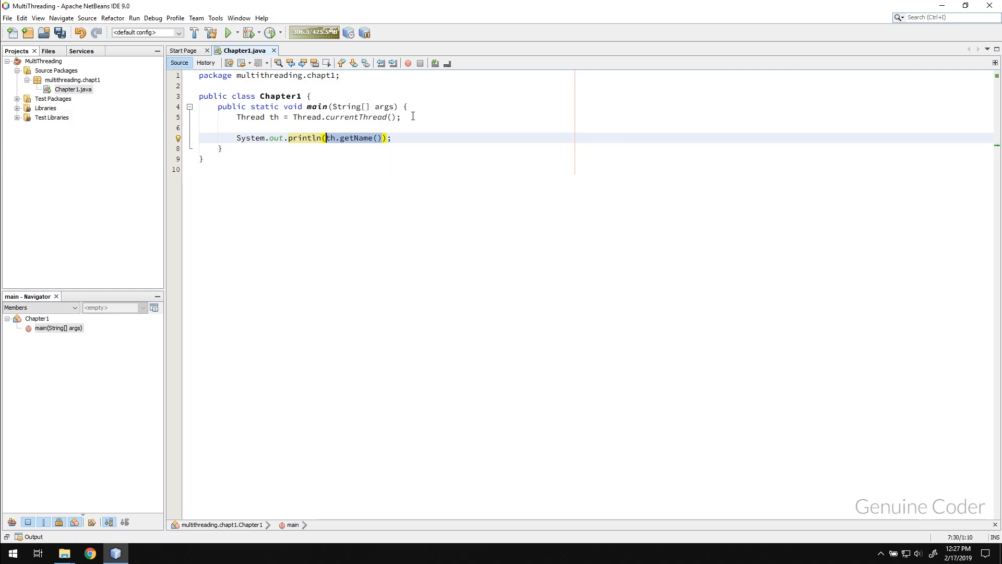
Change the println to output "Current Thread: " plus th.getName().
key("Delete")
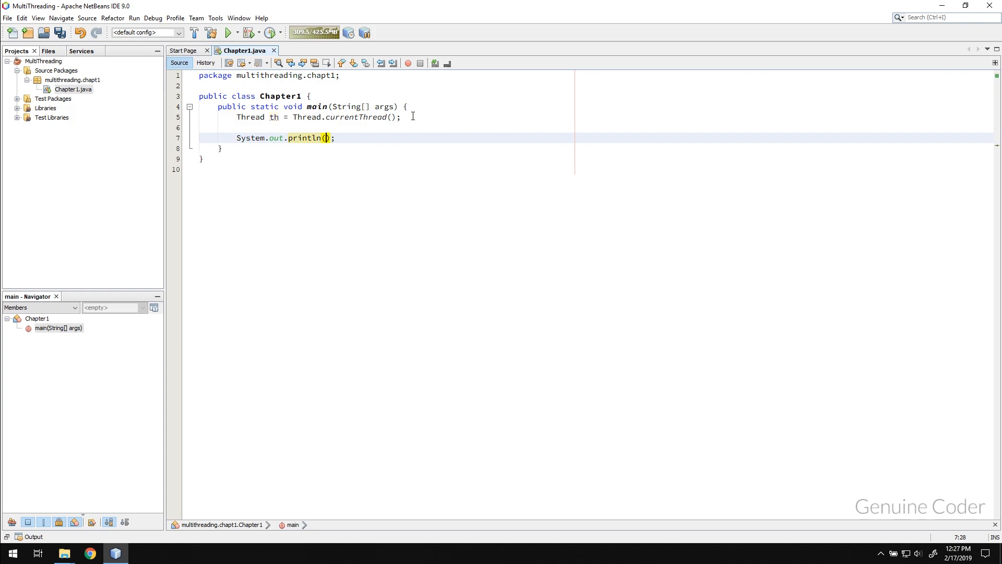
type("\"Main\"")
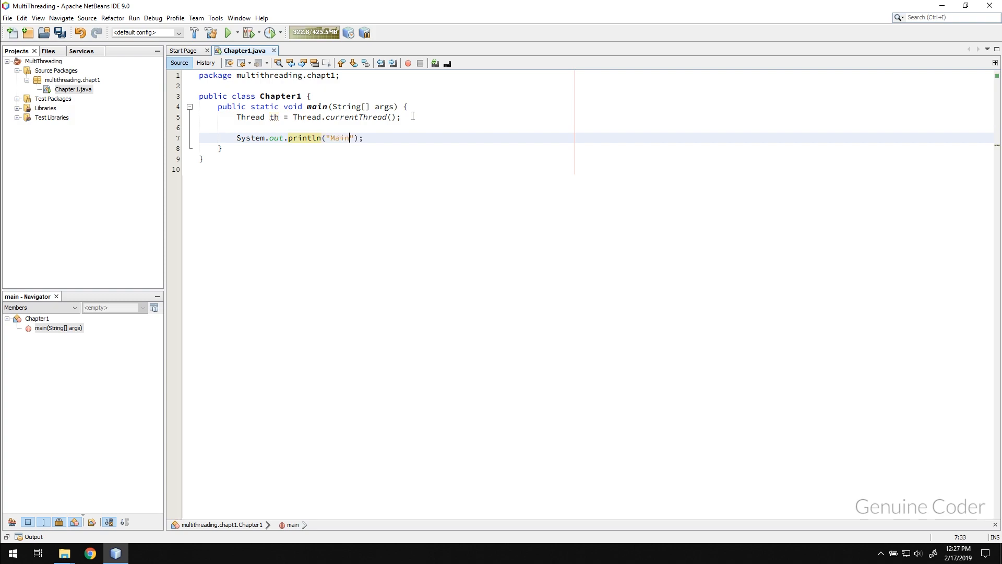
type("Current Thread:")
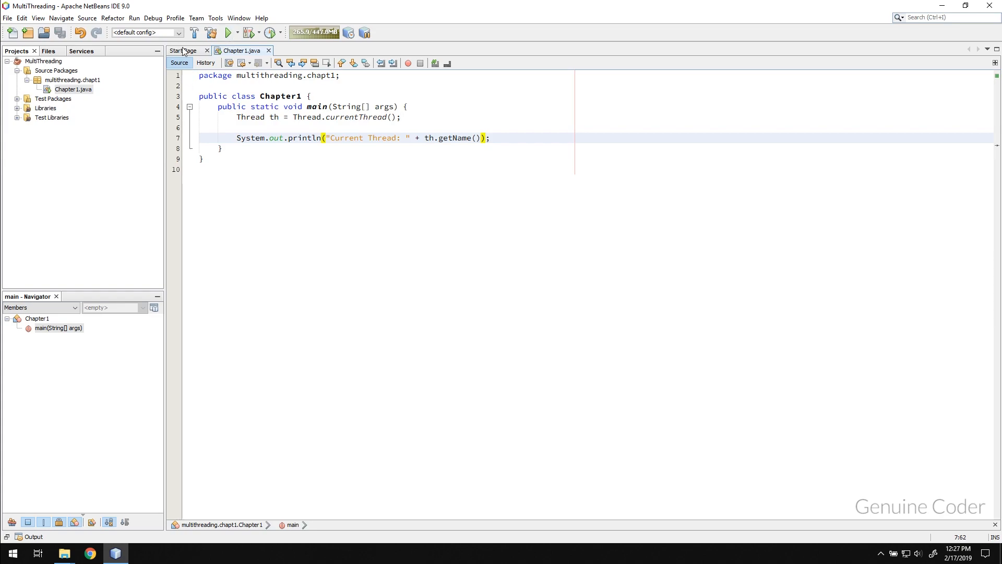
Run Chapter1.java, see 'Current Thread: main' in the output, and close the Output window.
right_click(72, 88)
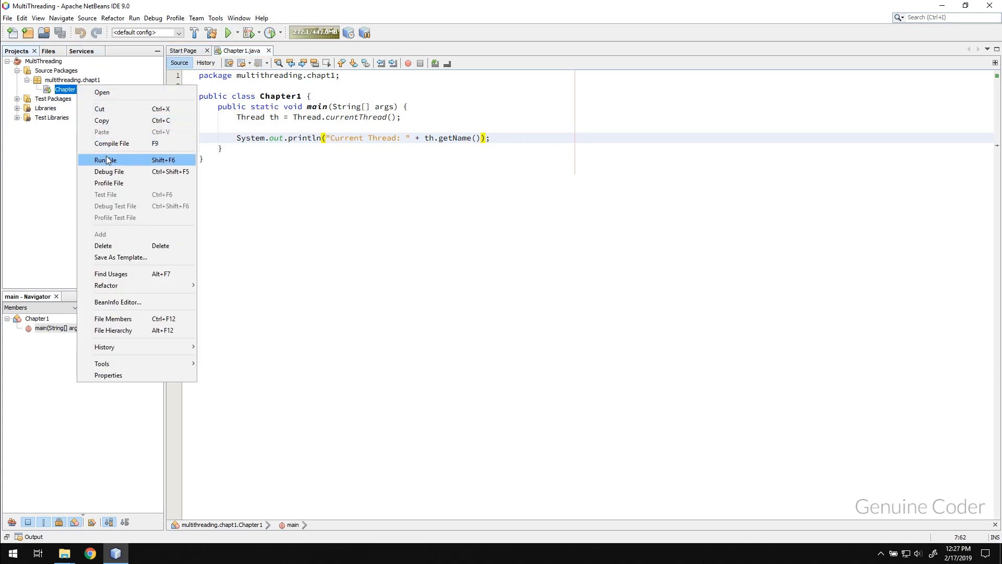
left_click(106, 160)
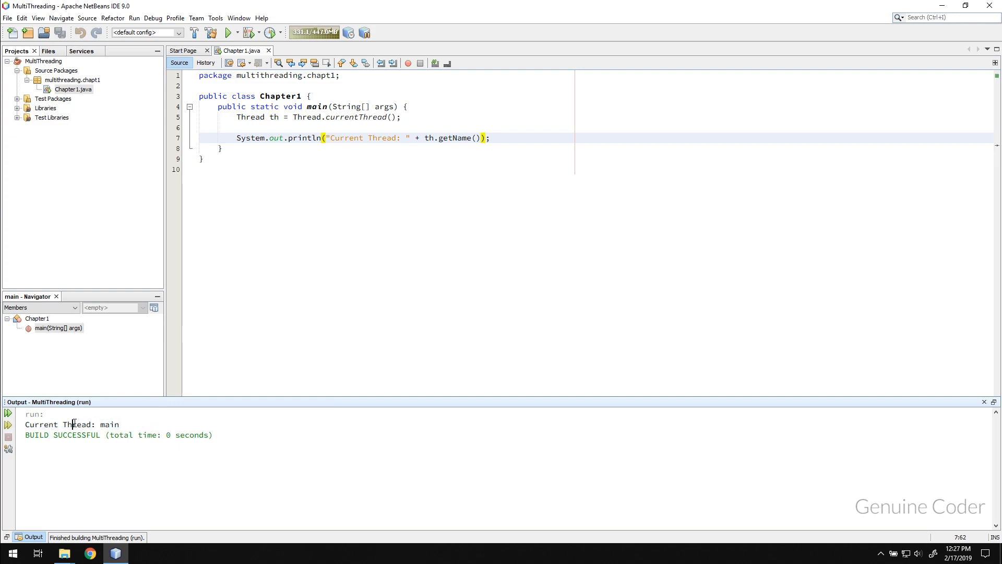
double_click(109, 424)
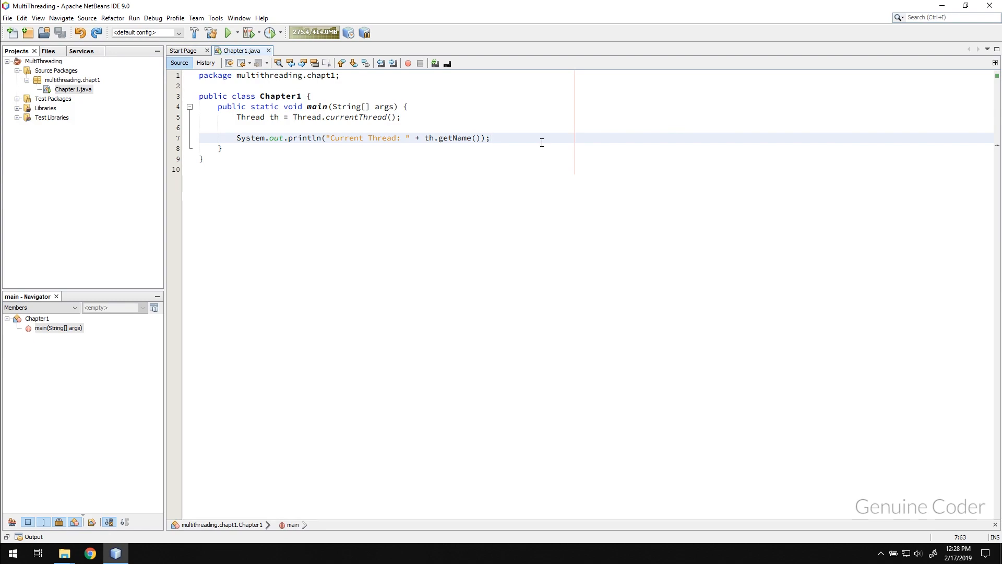
Add th.setName("MyThread"); below the first println and save.
key("enter")
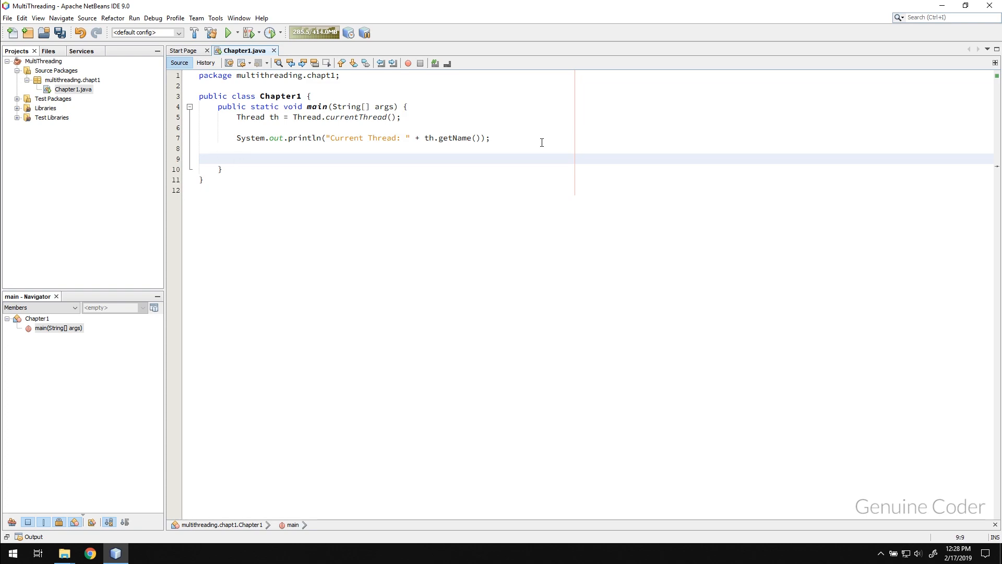
type("//10 Threads.")
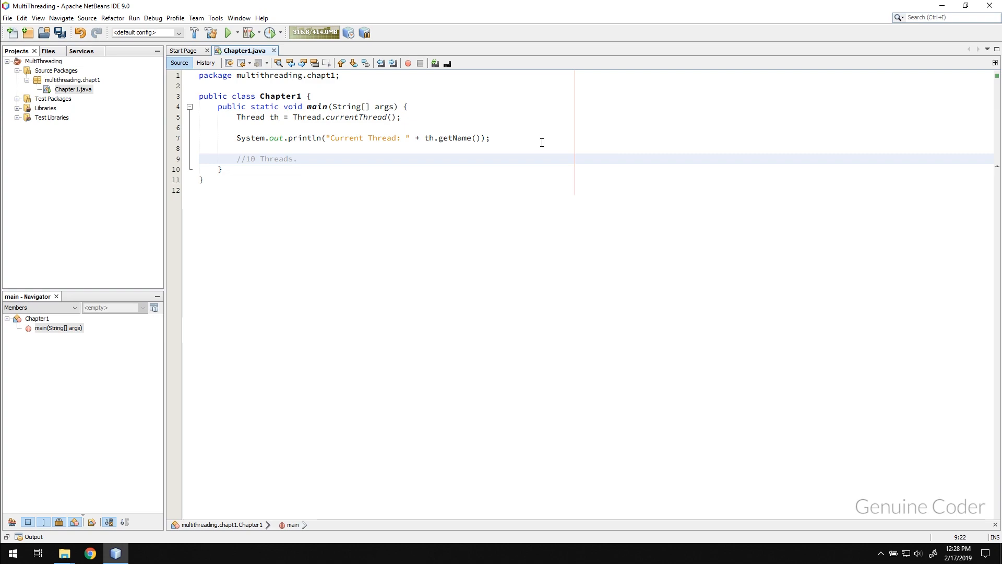
left_click(296, 159)
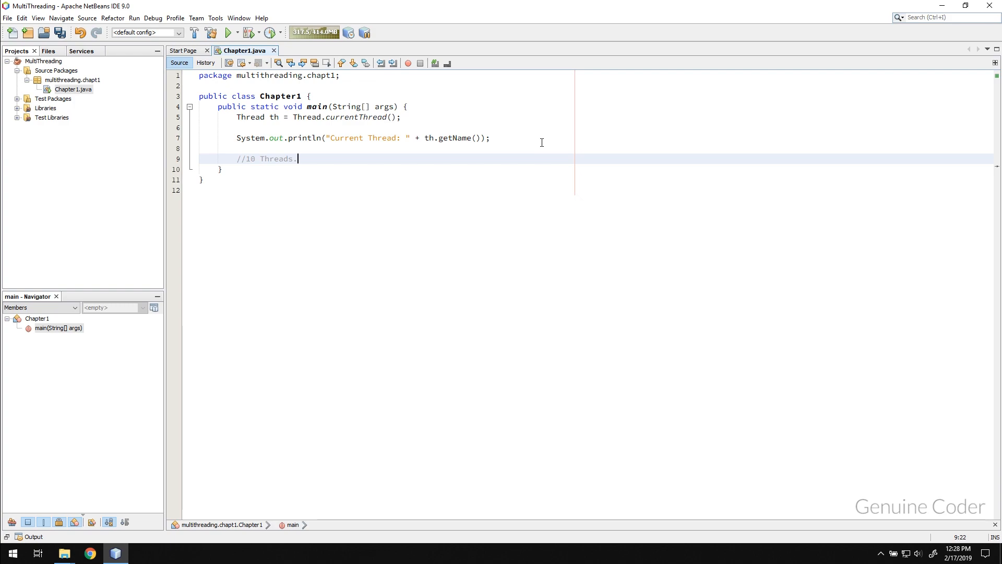
type("th.")
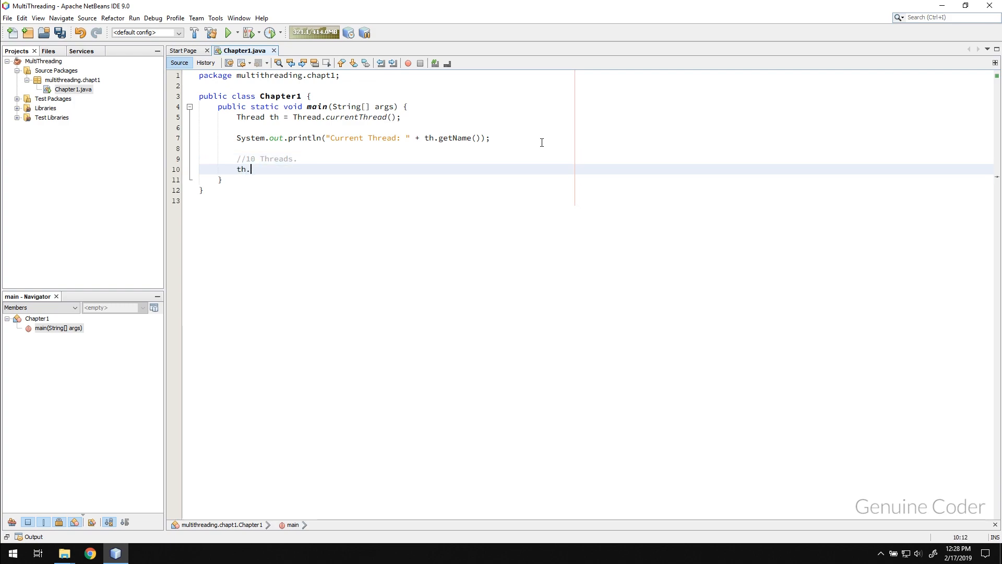
type("setName(\"MyThread\");")
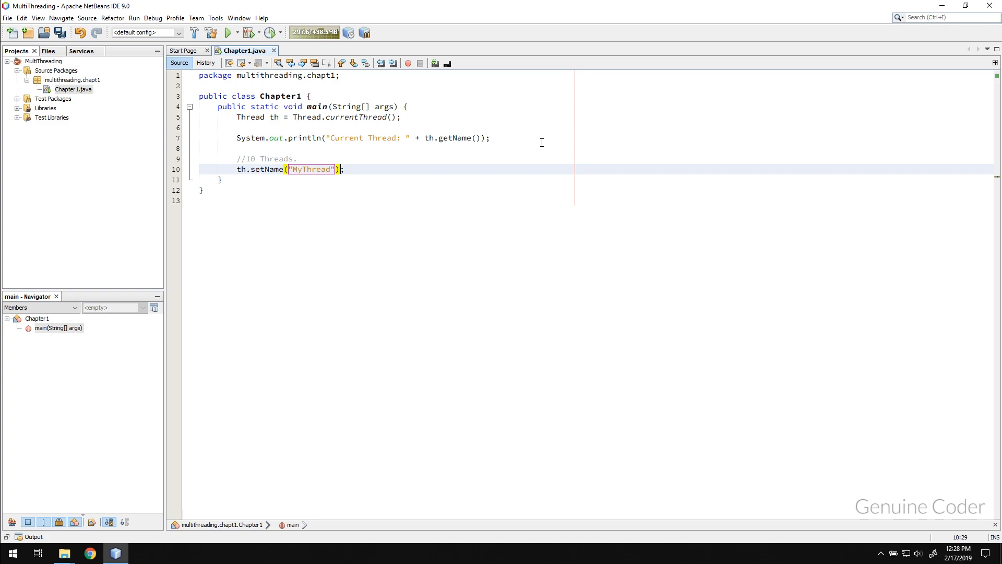
key("ctrl+s")
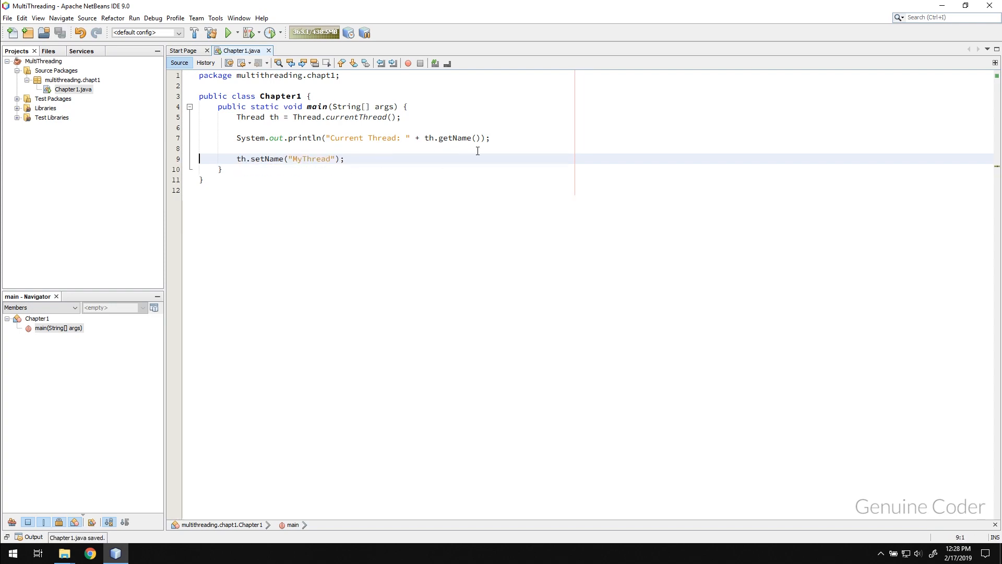
Add a second println of "Current Thread: " + th.getName() after the rename.
left_click(219, 169)
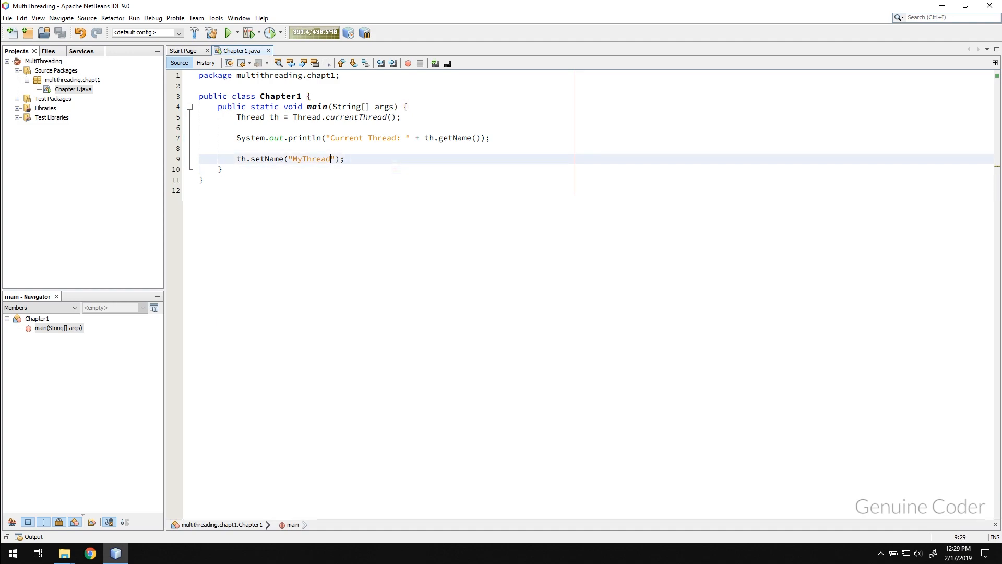
type("System.out.println(\"Current Thread: \" + th.getName());")
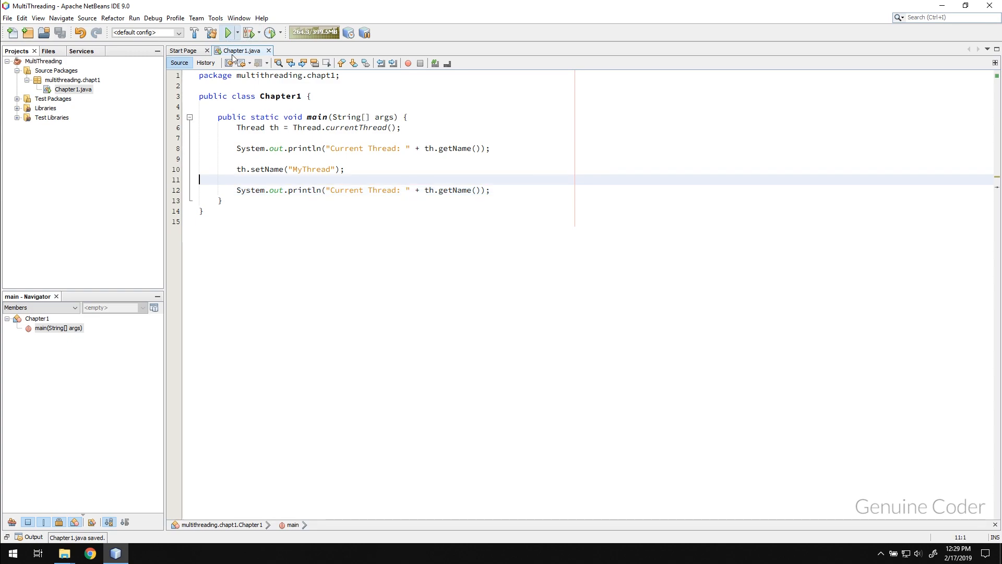
Run the project, printing main then MyThread, and close the Output window.
left_click(228, 32)
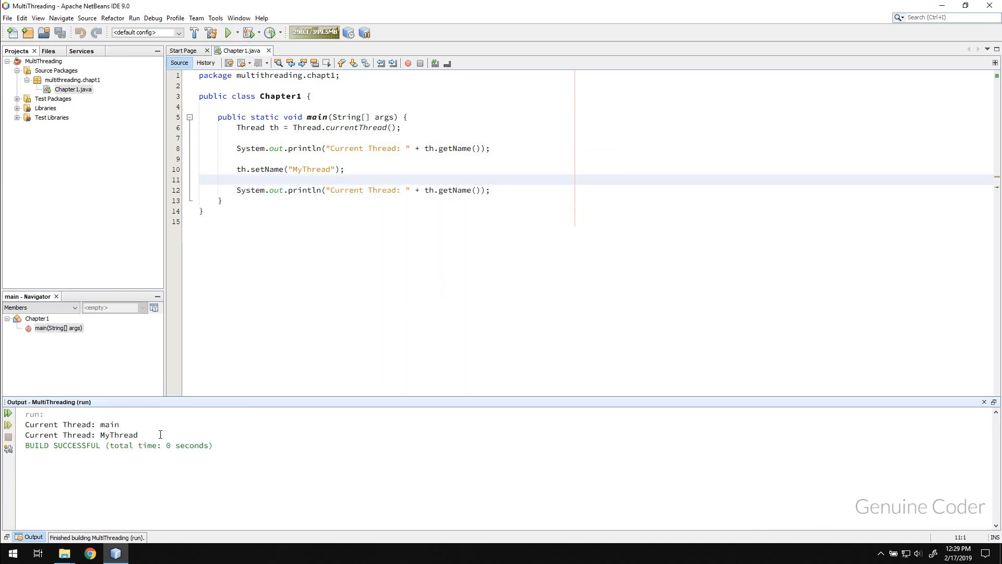
double_click(117, 435)
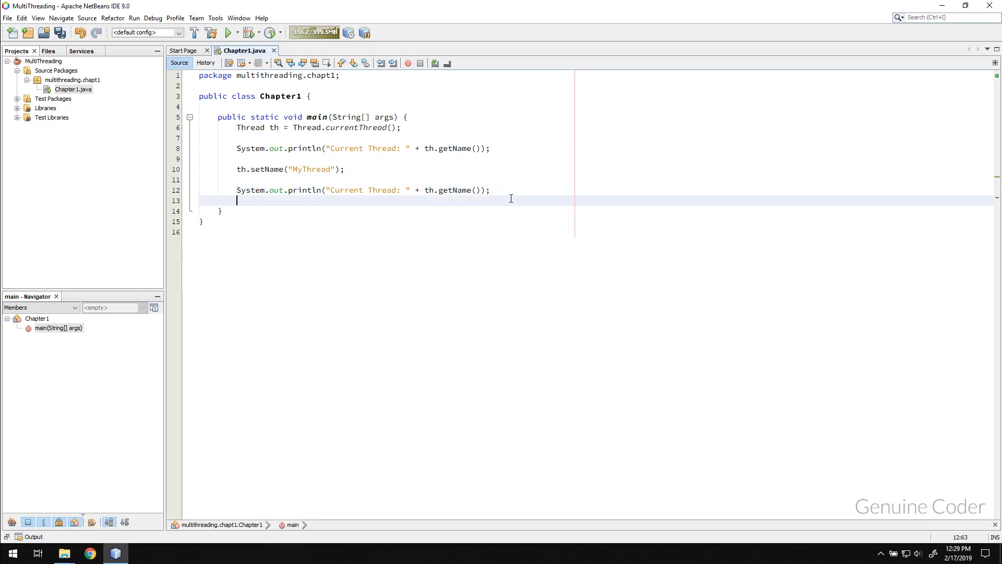
Add Thread.sleep(10_000);, declare main throws InterruptedException via the hint fix, and rerun.
type("Thread.")
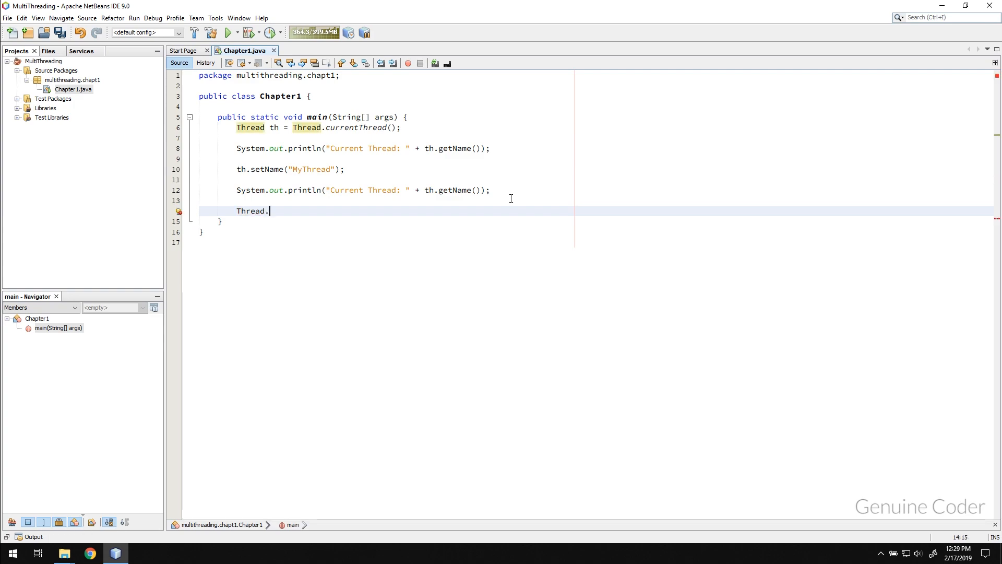
type("sleep(0)")
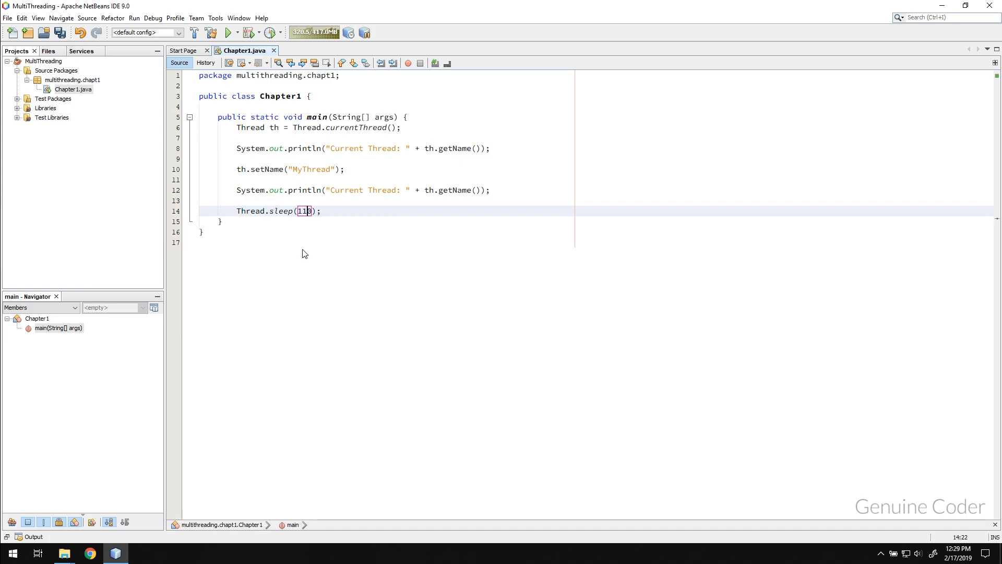
type("0000")
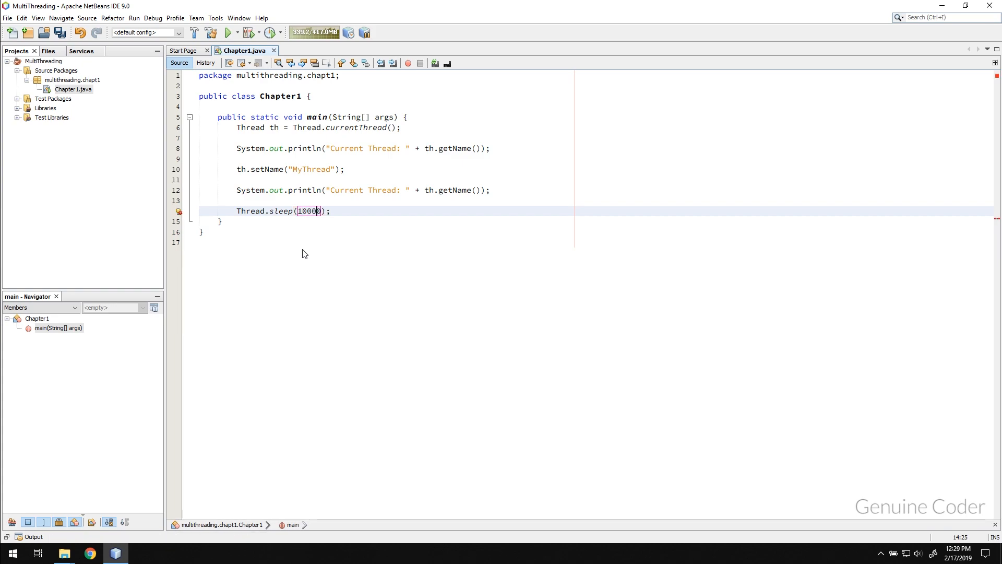
type(")")
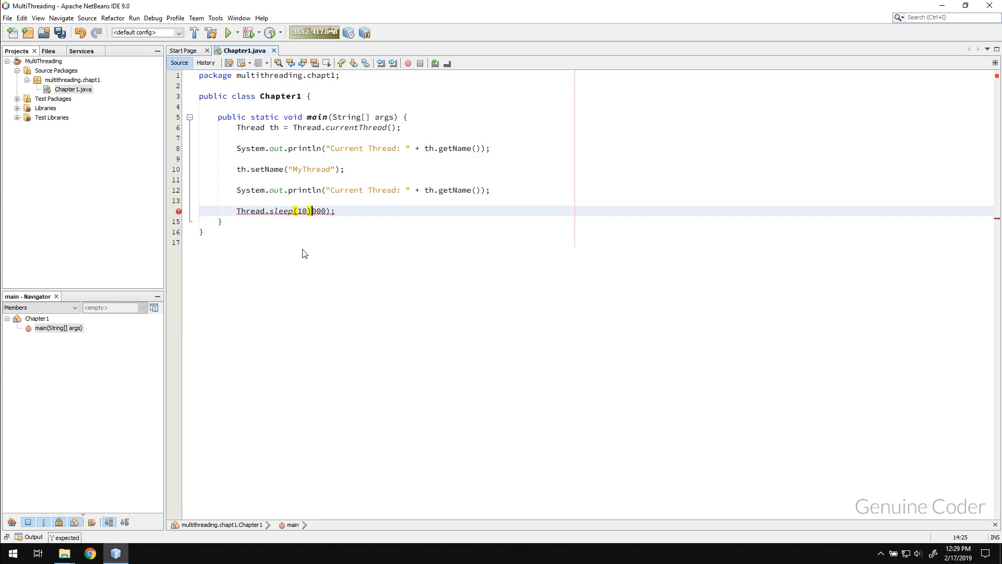
left_click(180, 211)
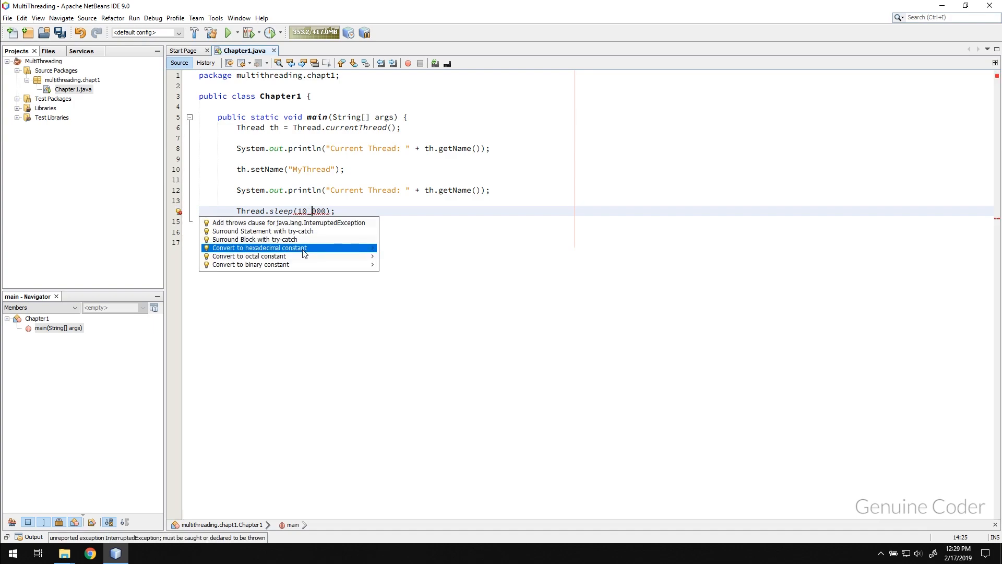
left_click(288, 222)
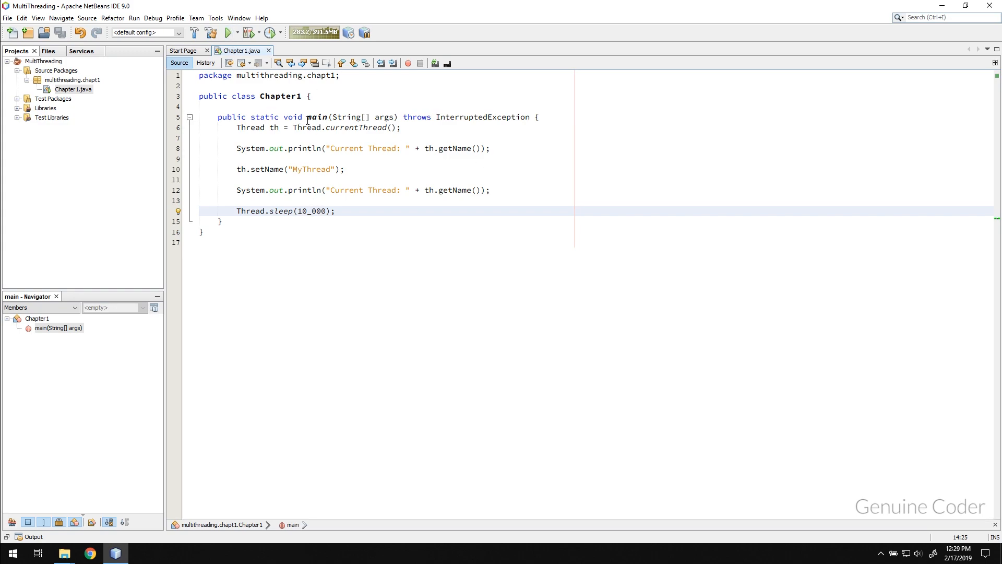
left_click(228, 33)
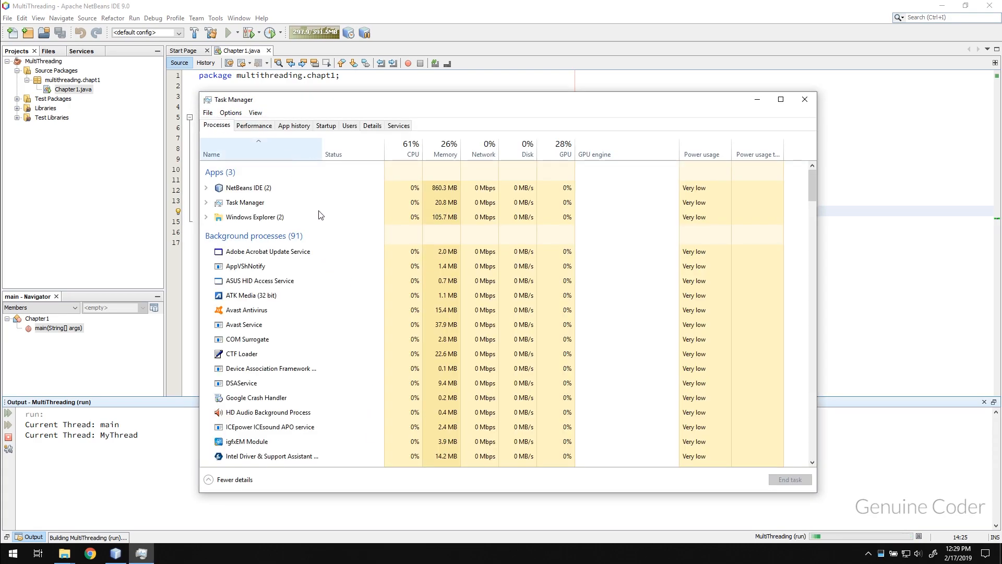
Expand the NetBeans IDE group to reveal the Java(TM) Platform SE binary process, then close Task Manager.
left_click(207, 187)
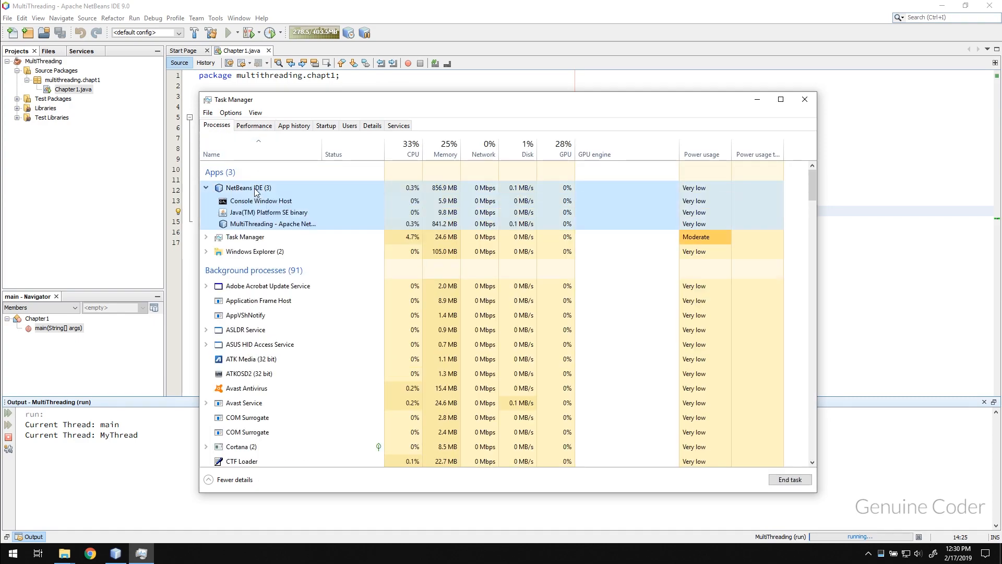
left_click(268, 213)
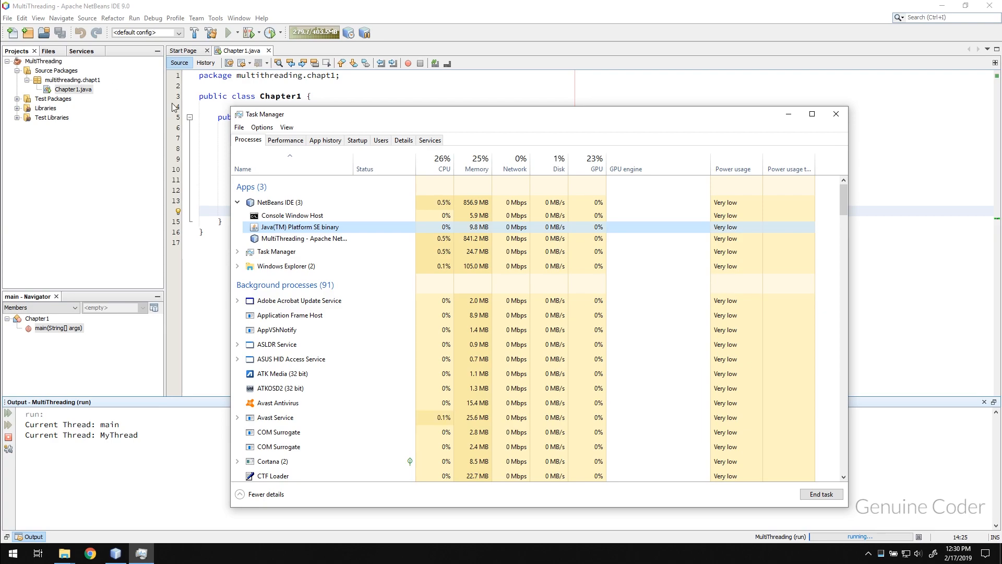
left_click(279, 202)
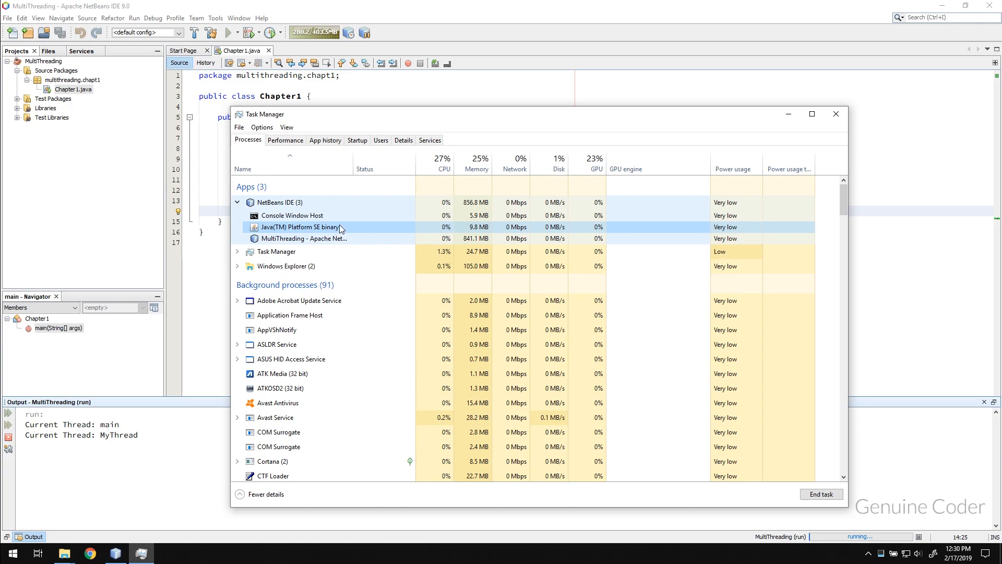
mouse_move(359, 231)
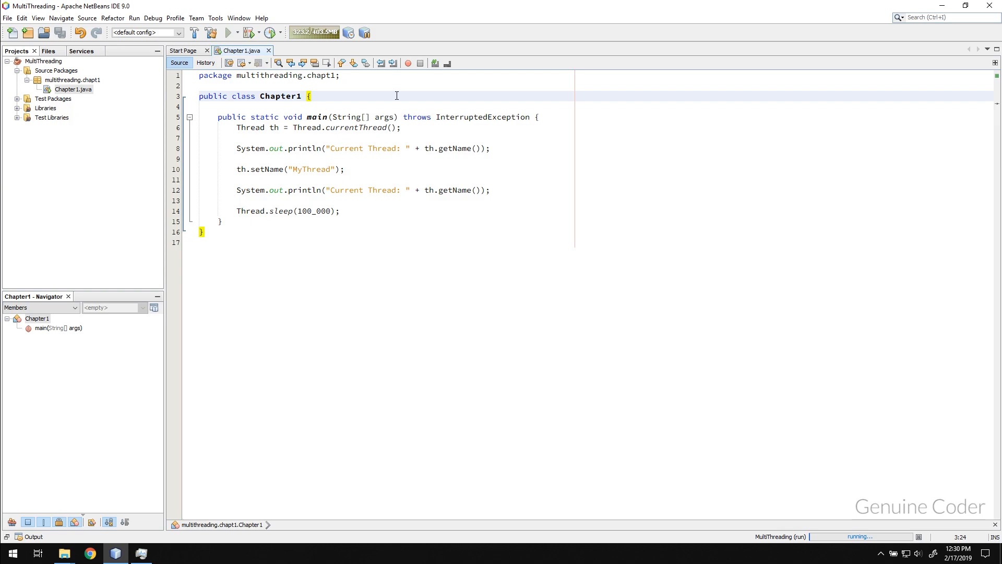
left_click(310, 96)
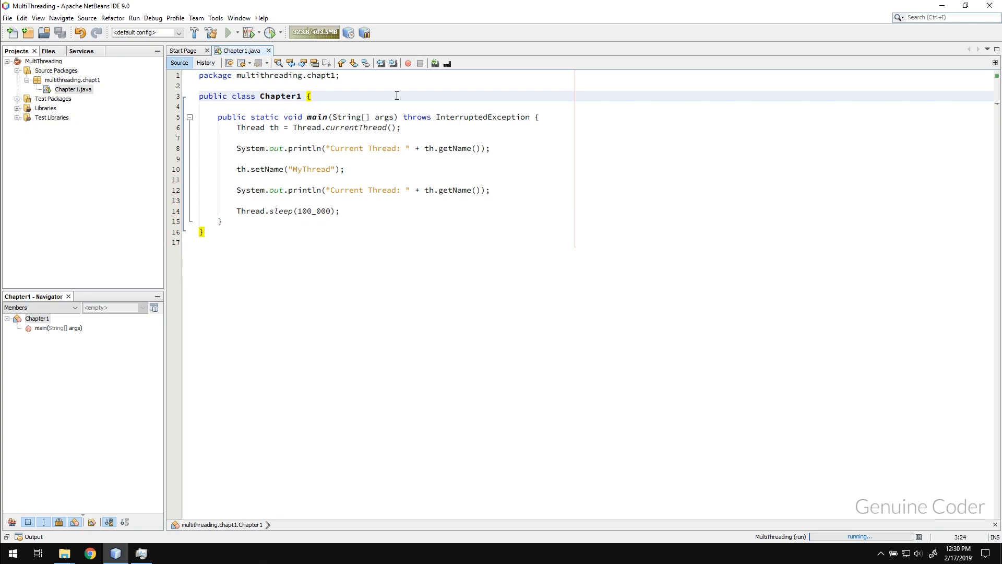
left_click(312, 96)
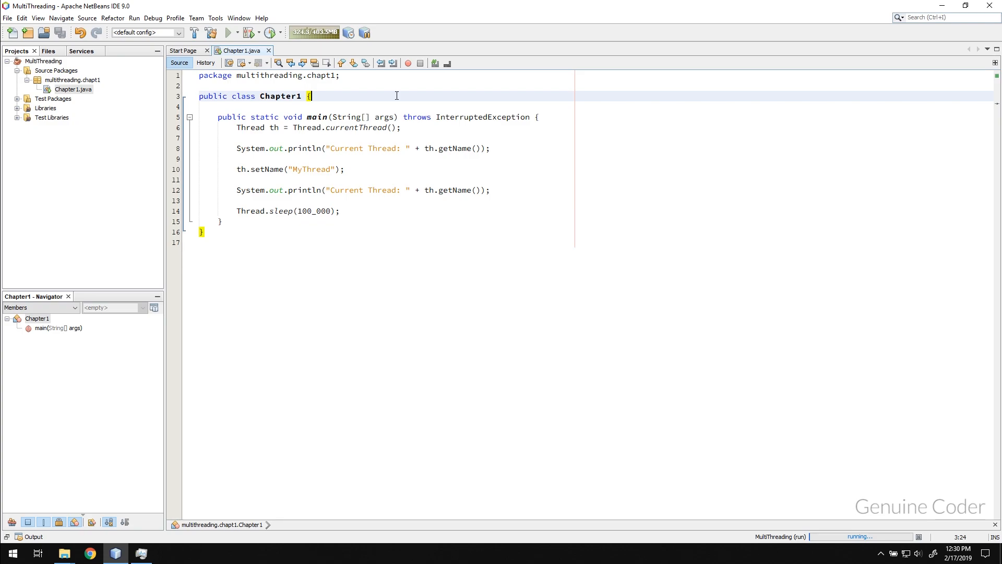